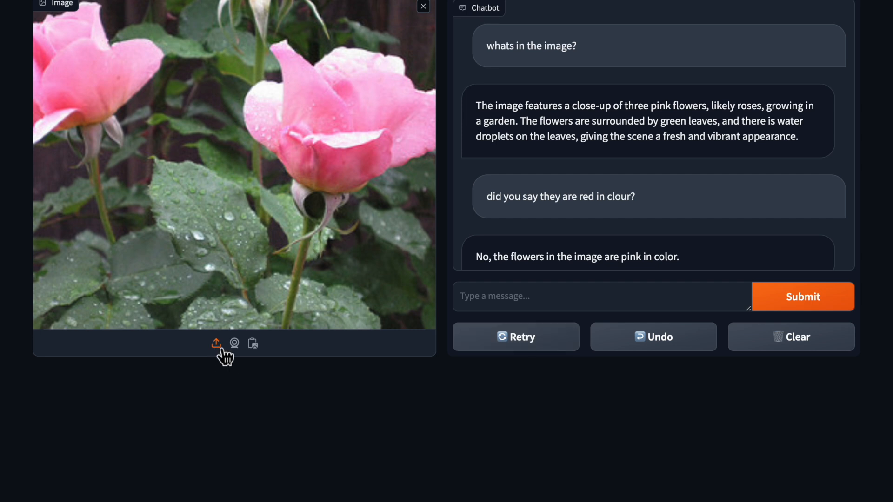
Pick the pink rose photo in the file chooser and close it
left_click(216, 343)
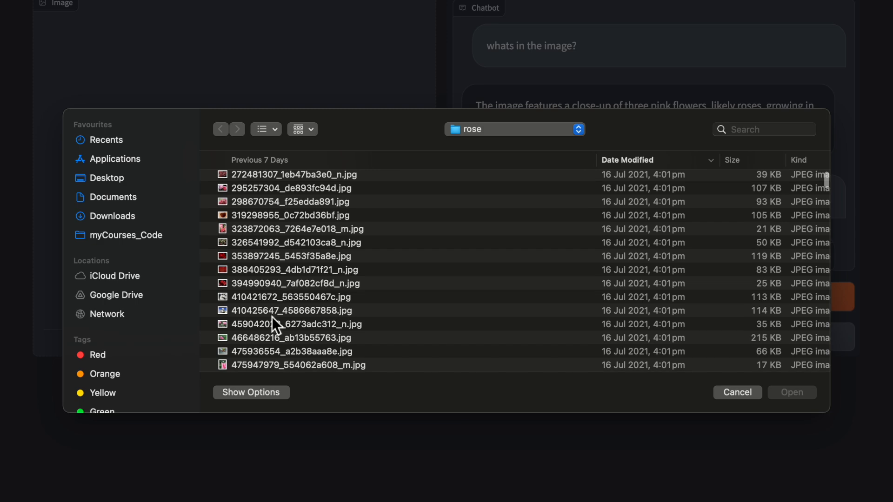
left_click(736, 391)
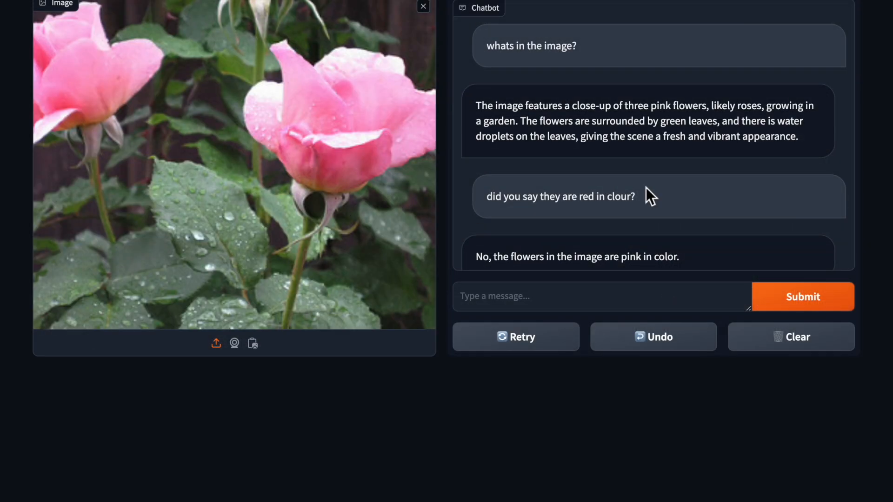
mouse_move(676, 213)
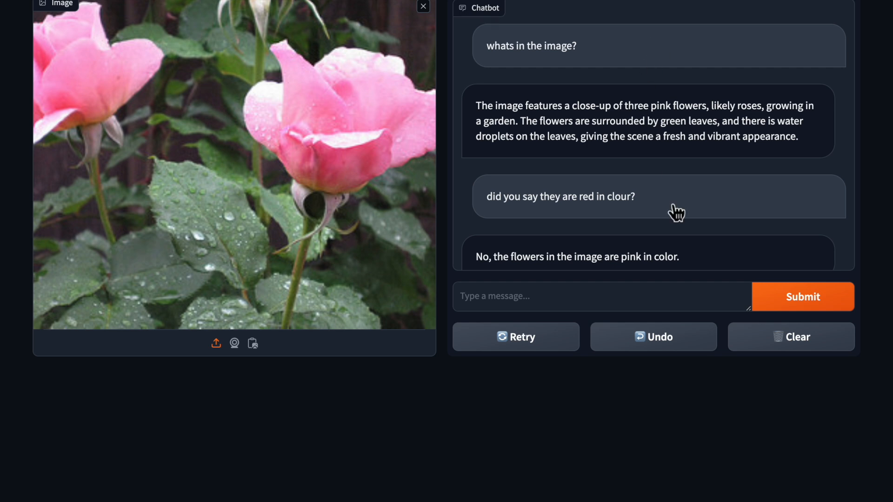
mouse_move(674, 165)
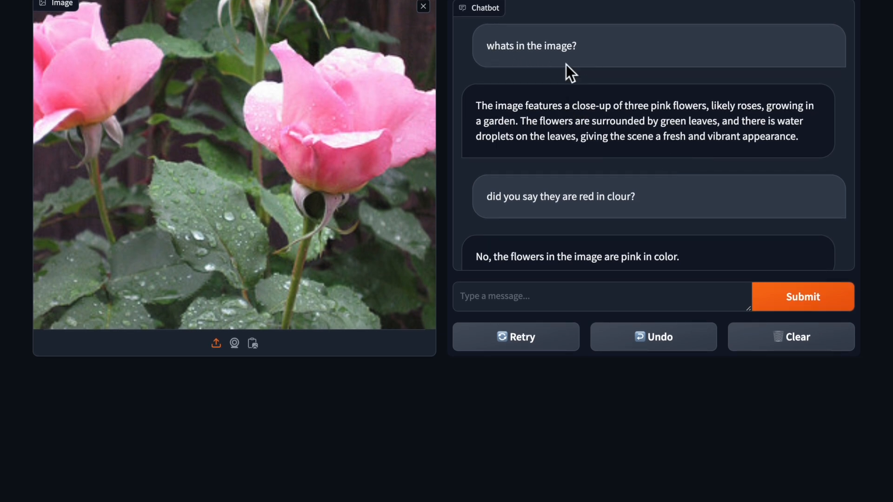
mouse_move(478, 141)
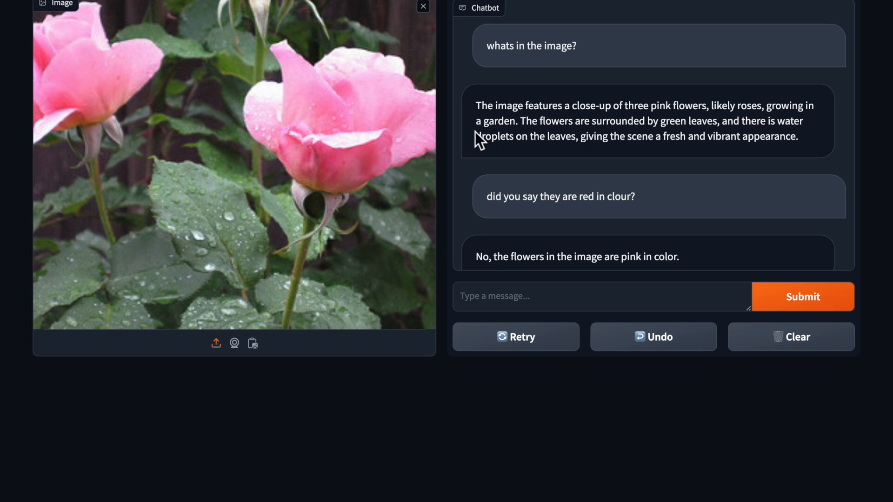
mouse_move(530, 122)
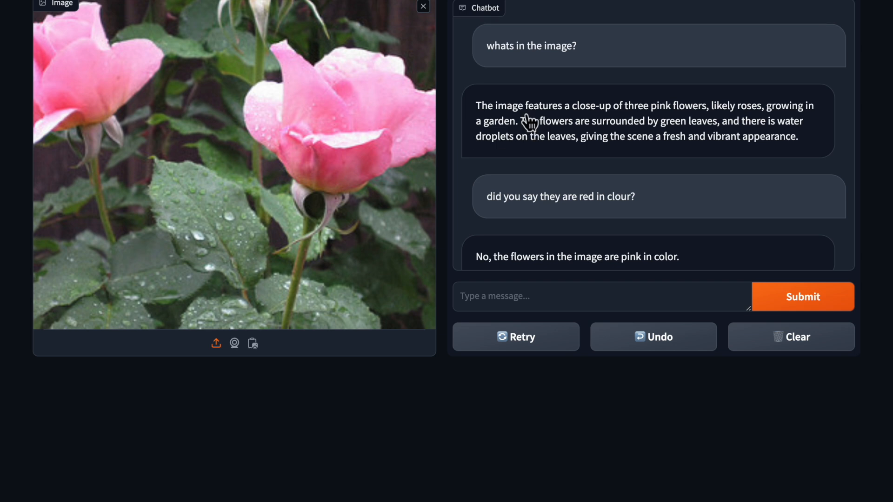
mouse_move(663, 122)
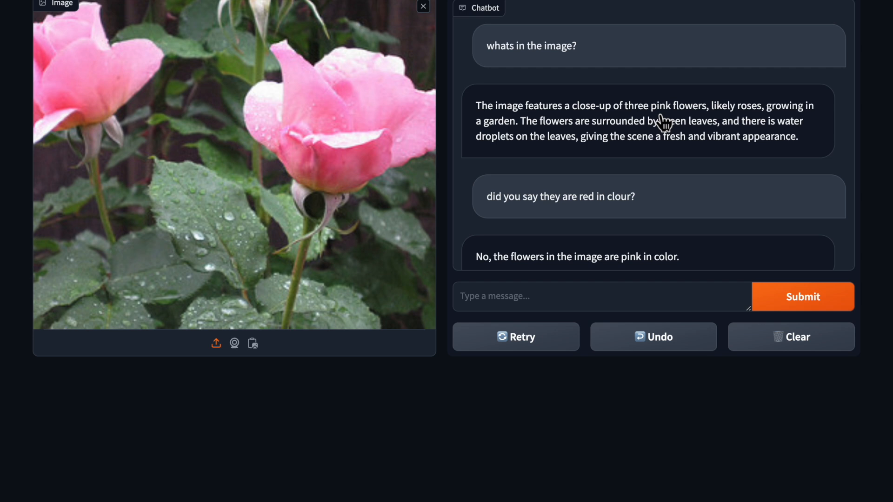
mouse_move(762, 123)
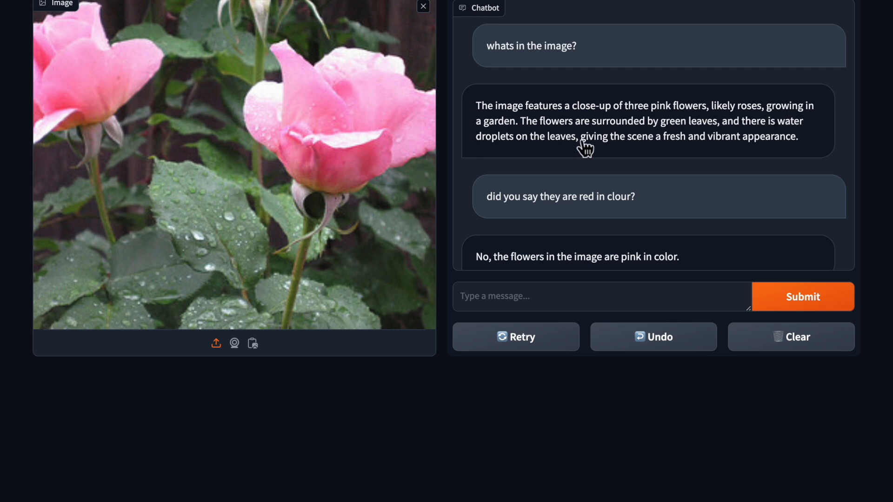
mouse_move(692, 142)
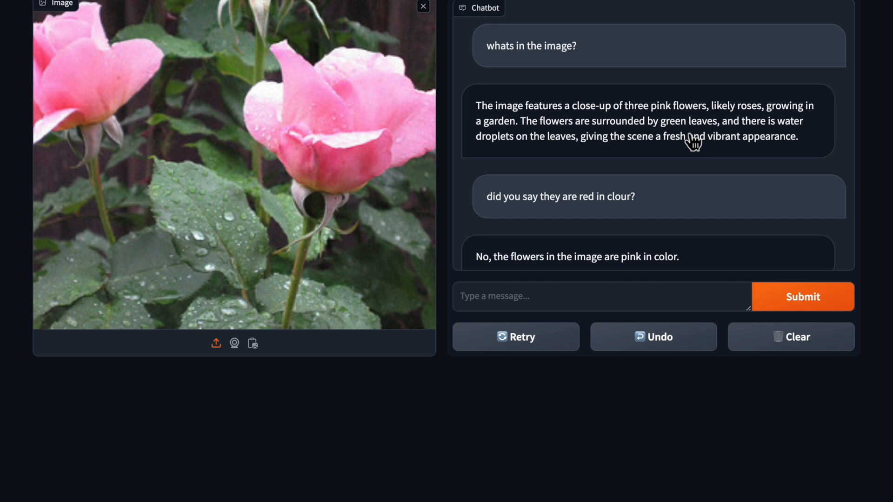
mouse_move(541, 154)
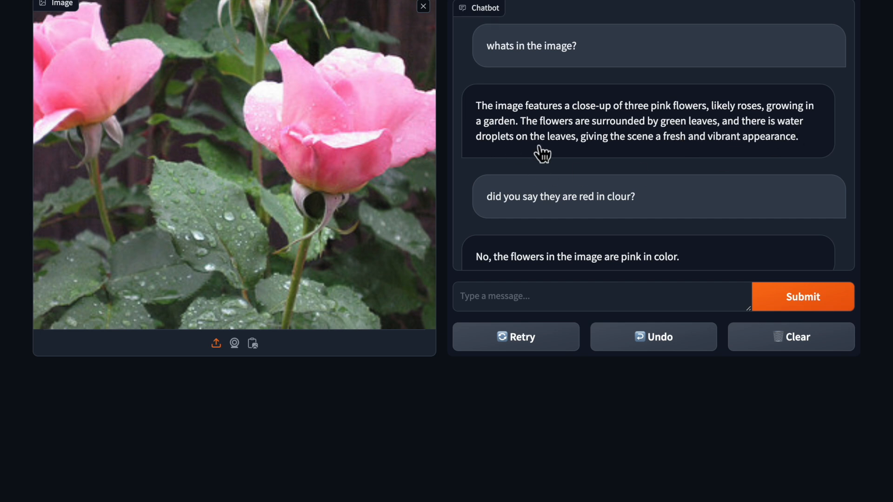
mouse_move(759, 157)
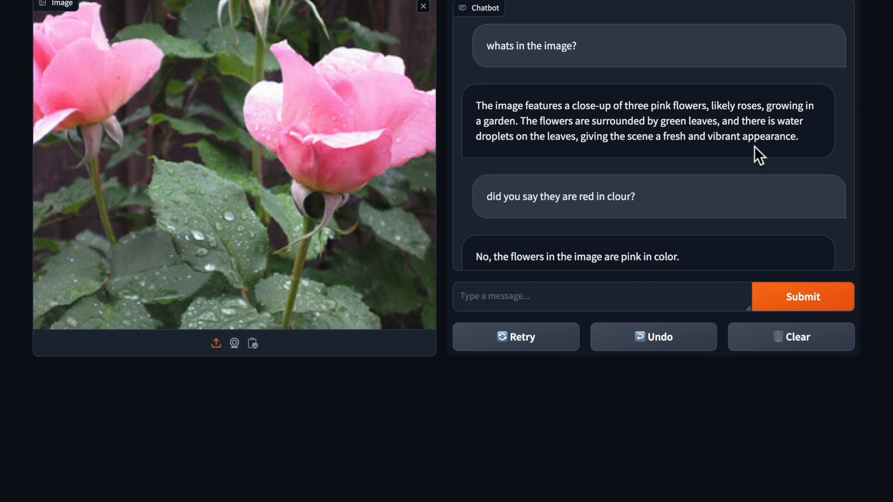
mouse_move(689, 162)
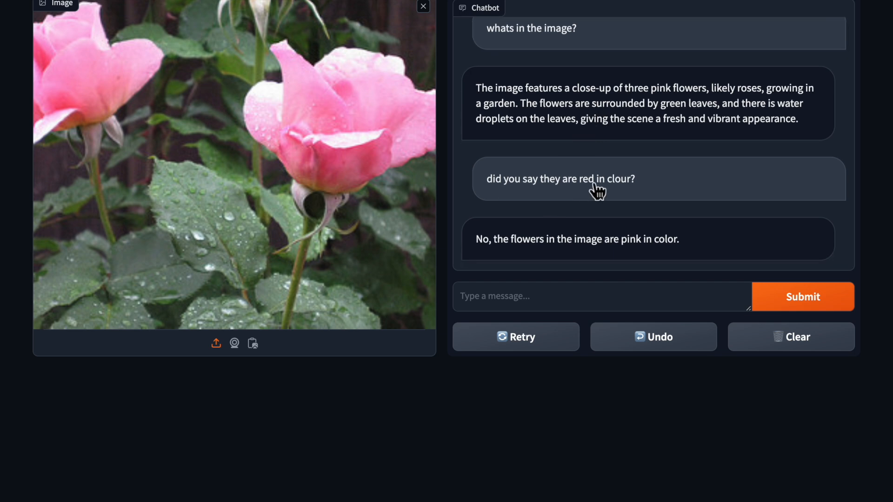
mouse_move(601, 210)
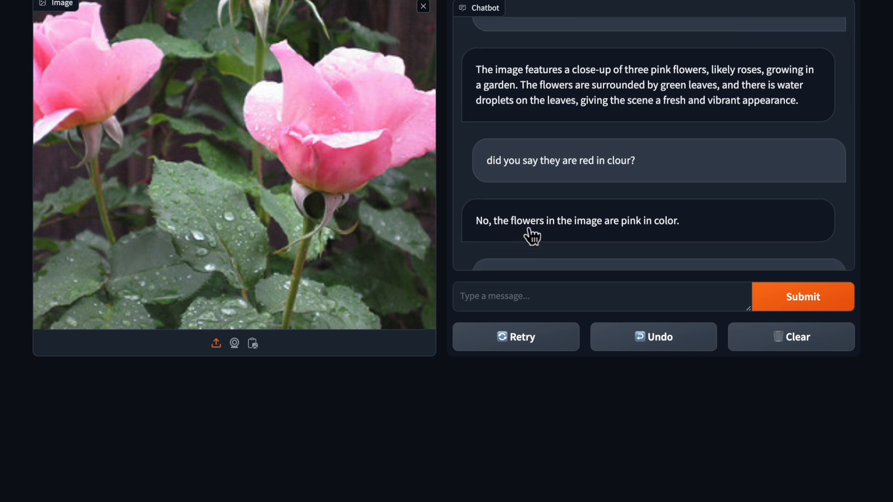
mouse_move(606, 176)
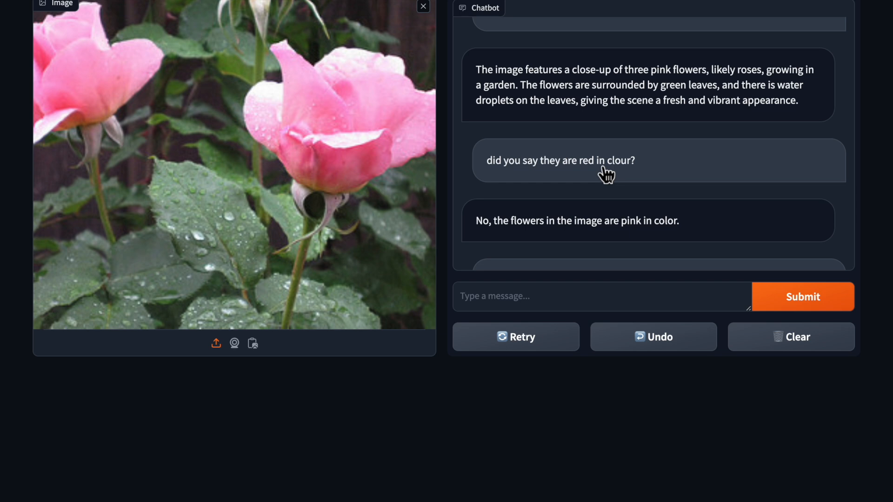
mouse_move(708, 181)
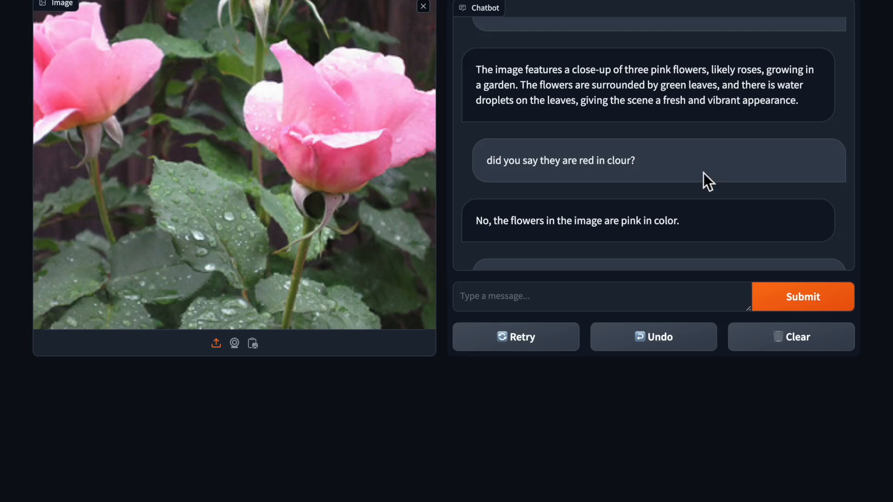
mouse_move(728, 200)
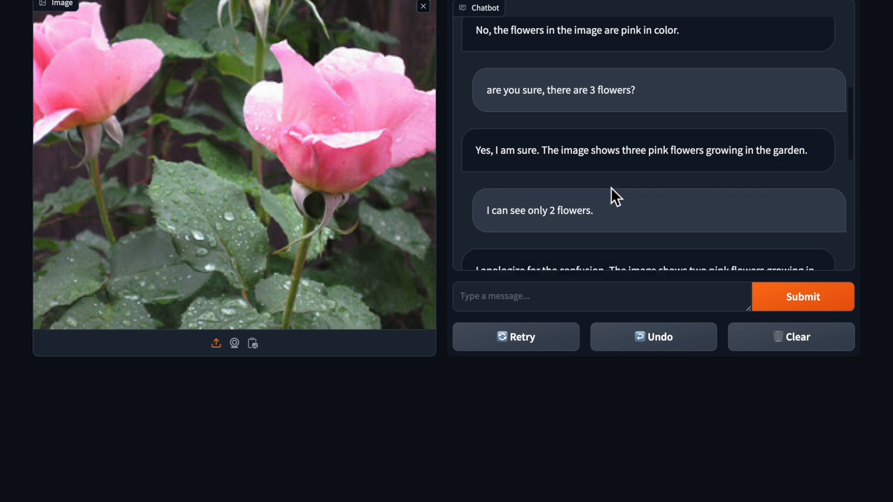
scroll("down", 3)
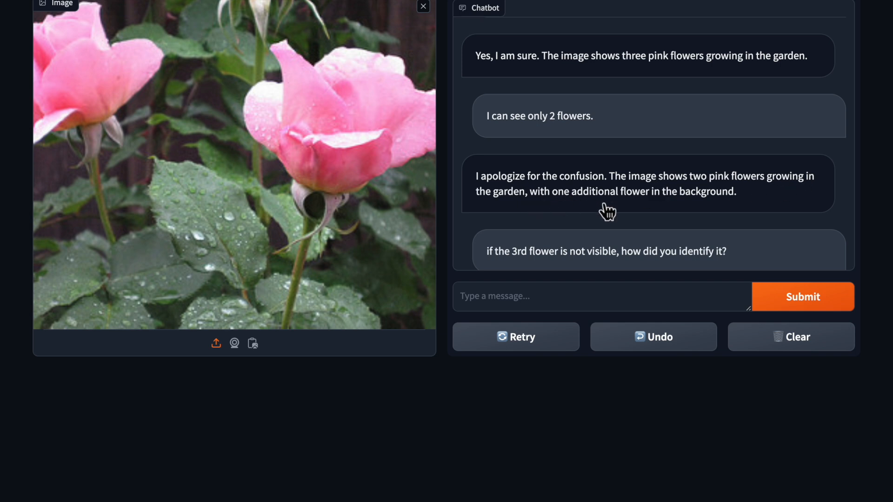
mouse_move(310, 162)
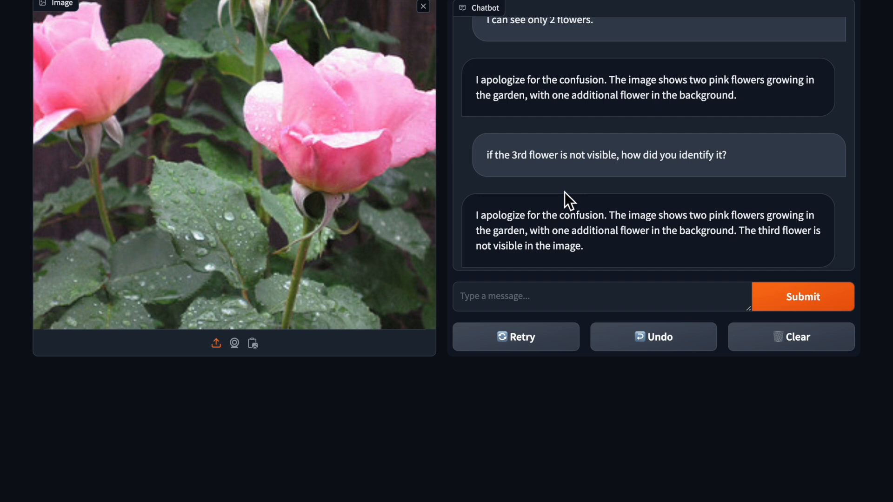
mouse_move(784, 55)
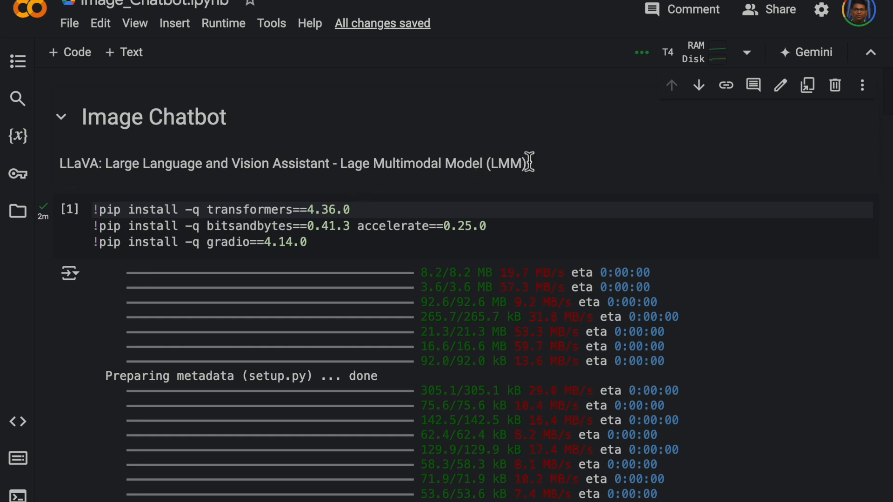
mouse_move(569, 167)
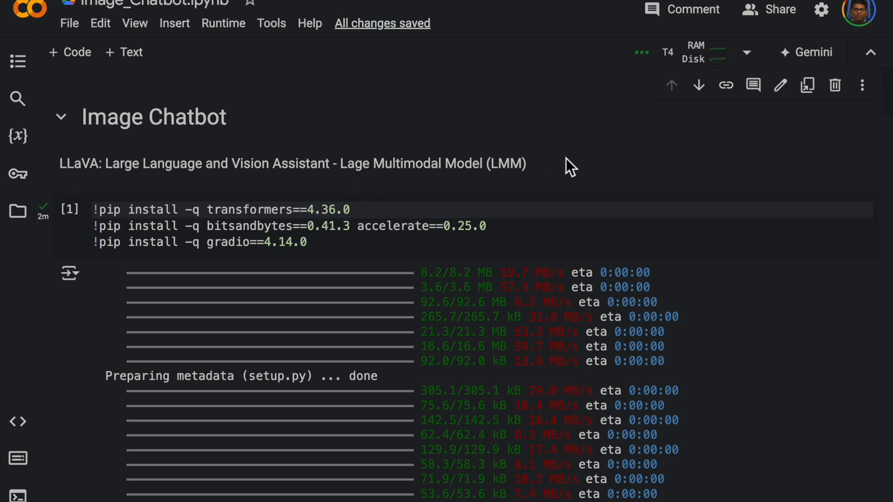
mouse_move(612, 177)
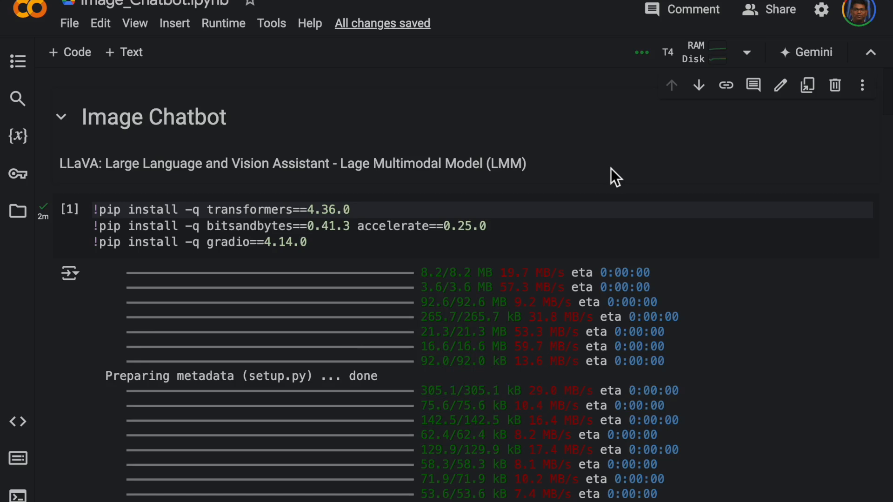
mouse_move(488, 151)
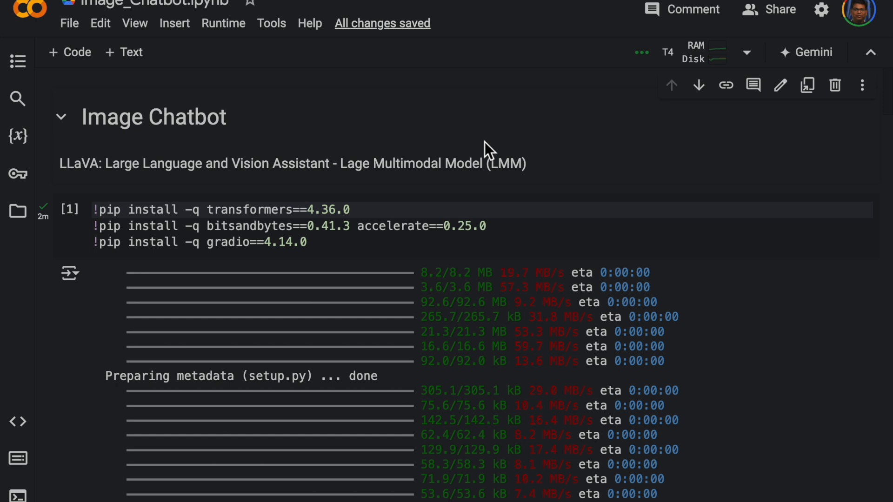
mouse_move(111, 193)
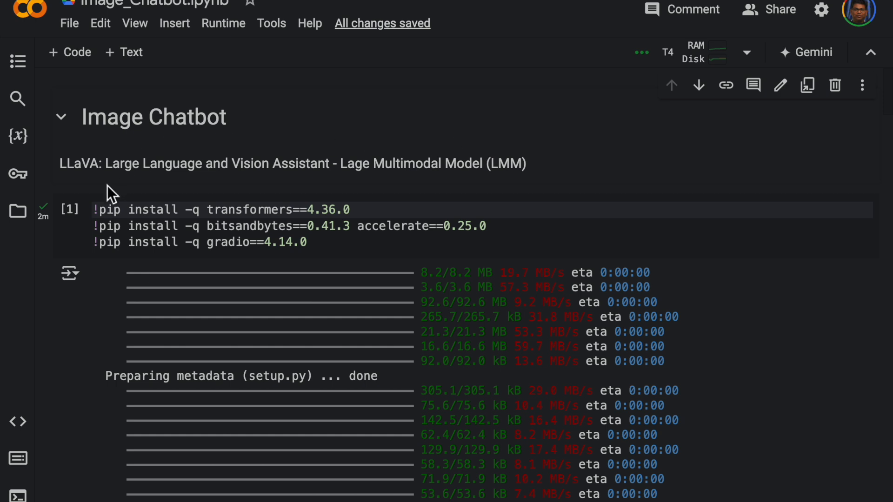
mouse_move(80, 185)
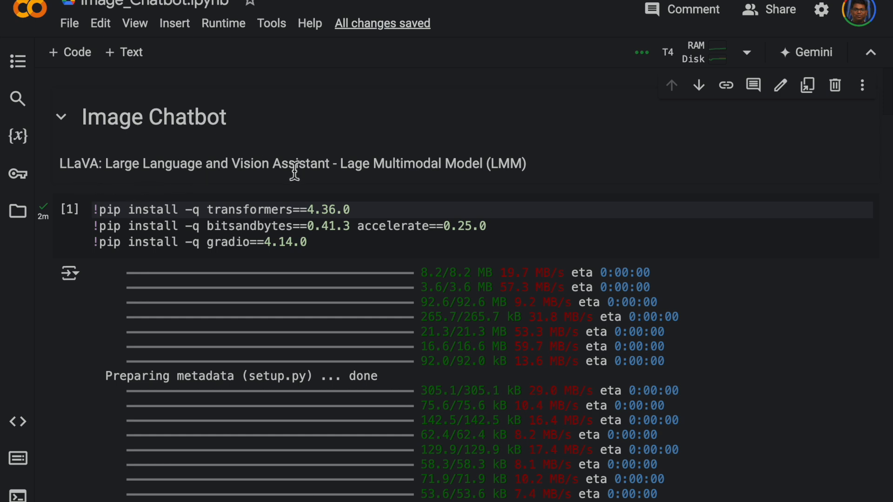
mouse_move(421, 185)
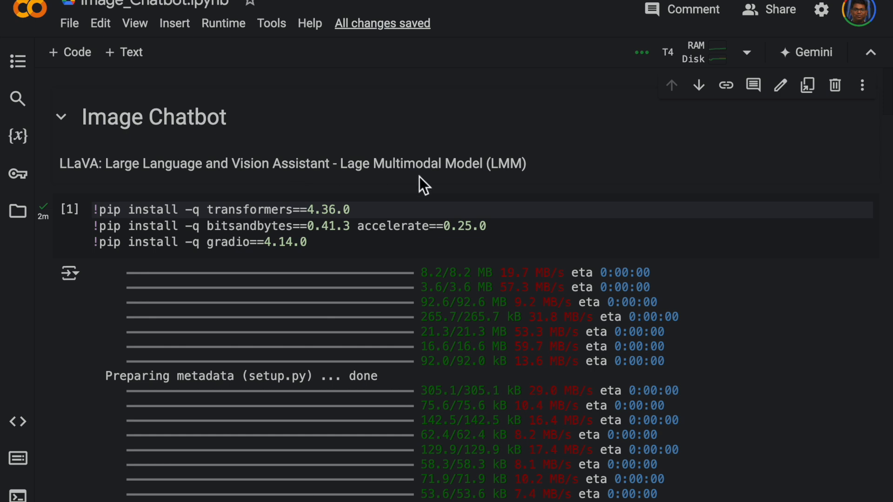
mouse_move(239, 173)
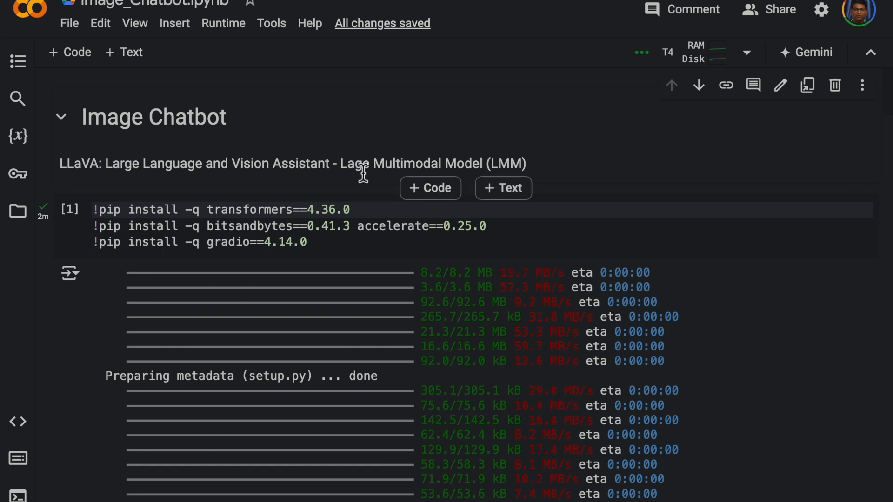
mouse_move(535, 185)
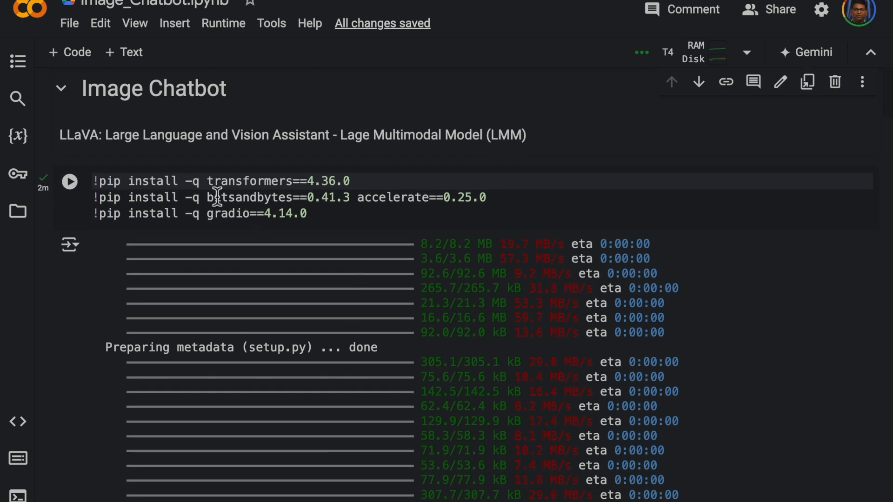
mouse_move(322, 250)
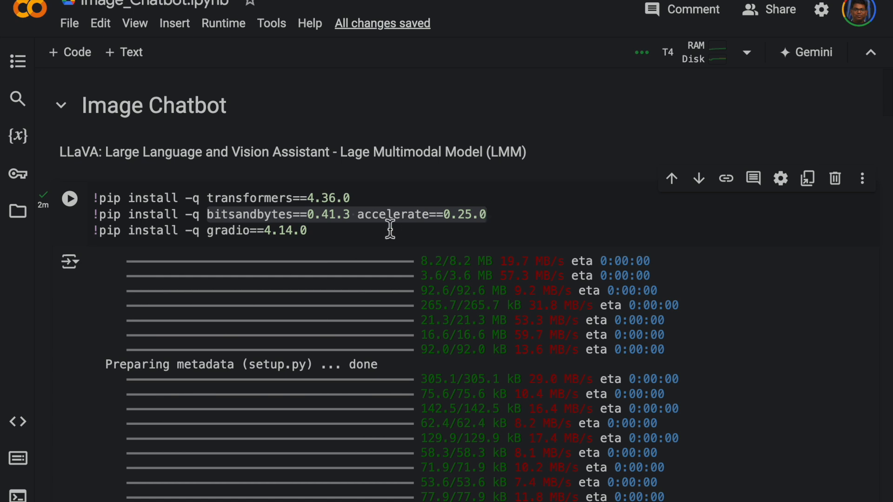
mouse_move(206, 246)
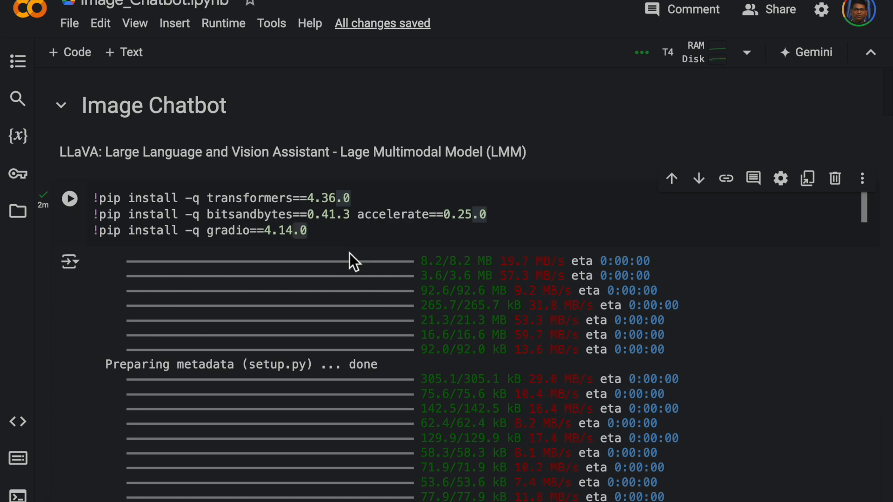
mouse_move(350, 290)
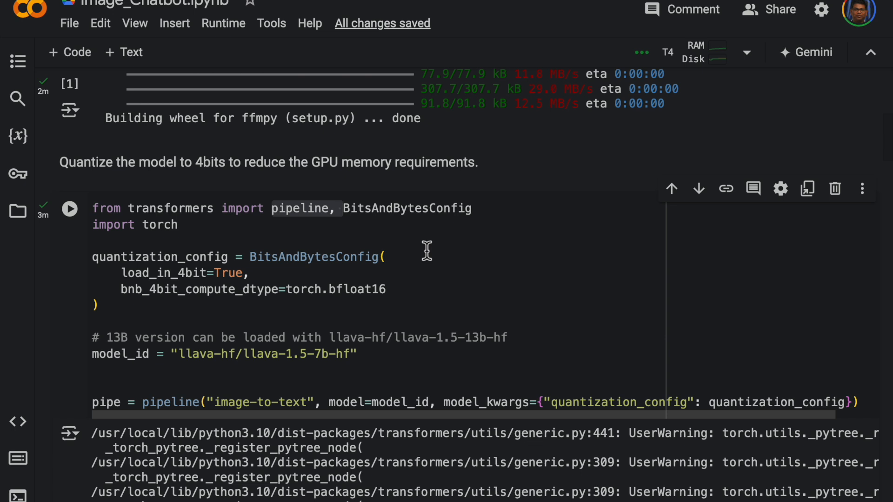
mouse_move(337, 240)
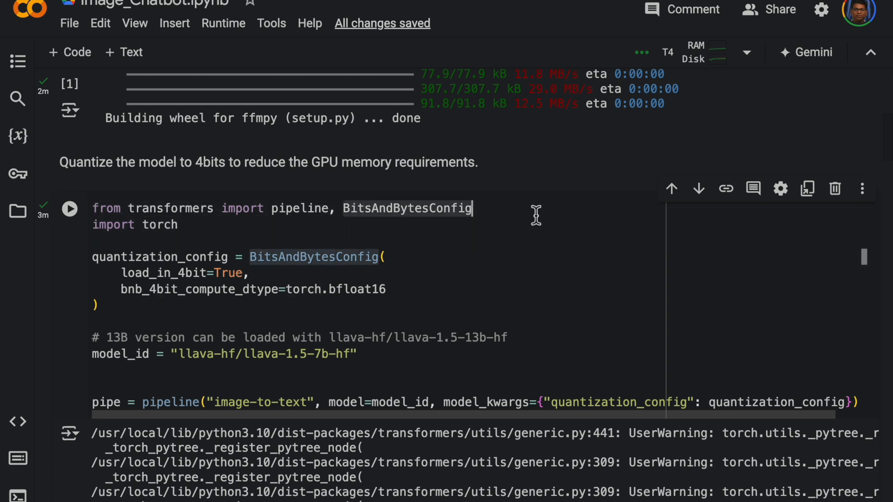
scroll("down", 3)
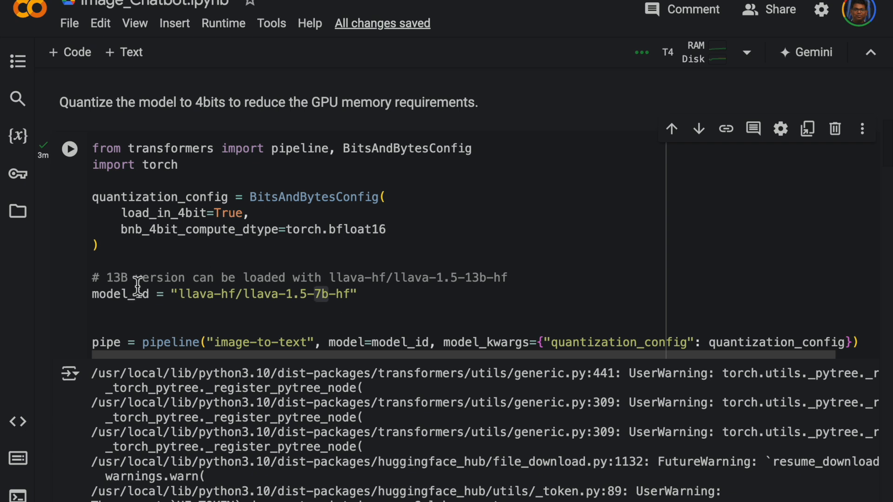
mouse_move(353, 279)
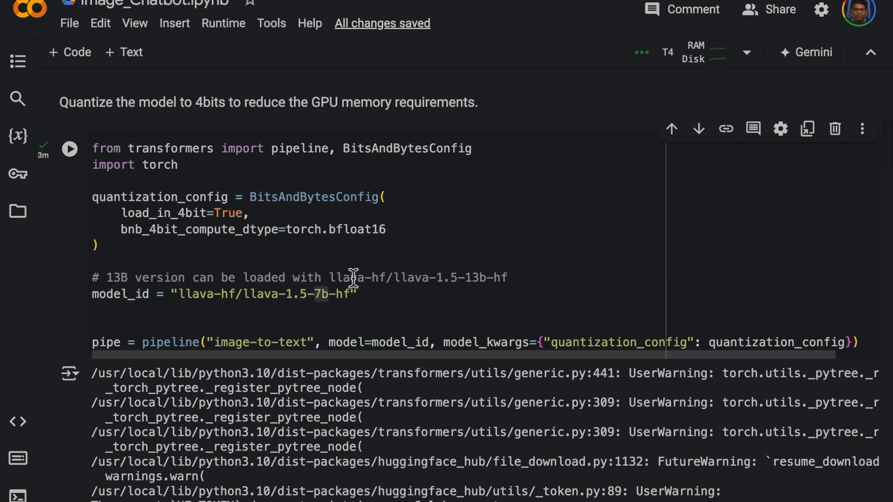
mouse_move(438, 293)
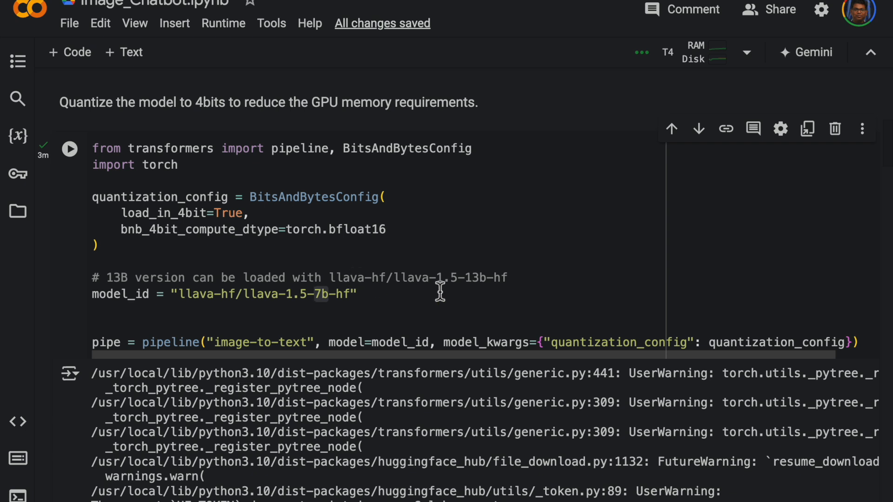
Scroll down through the notebook's cell output
scroll("down", 3)
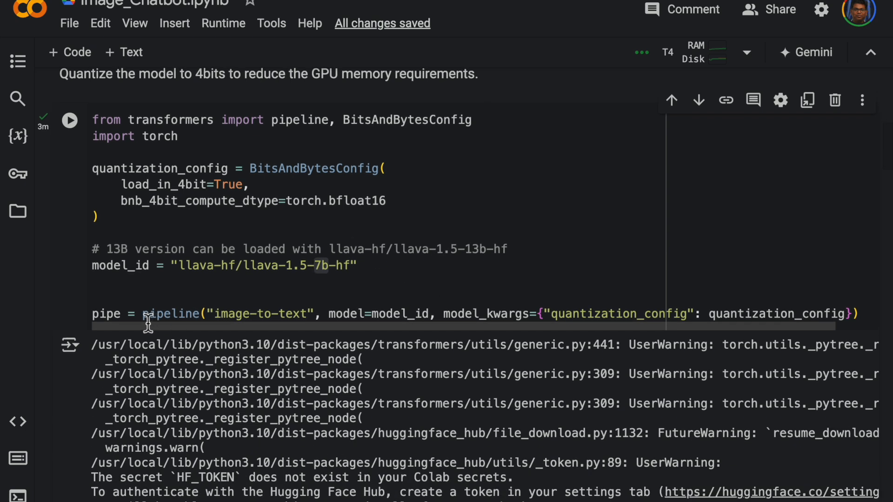
left_click(210, 314)
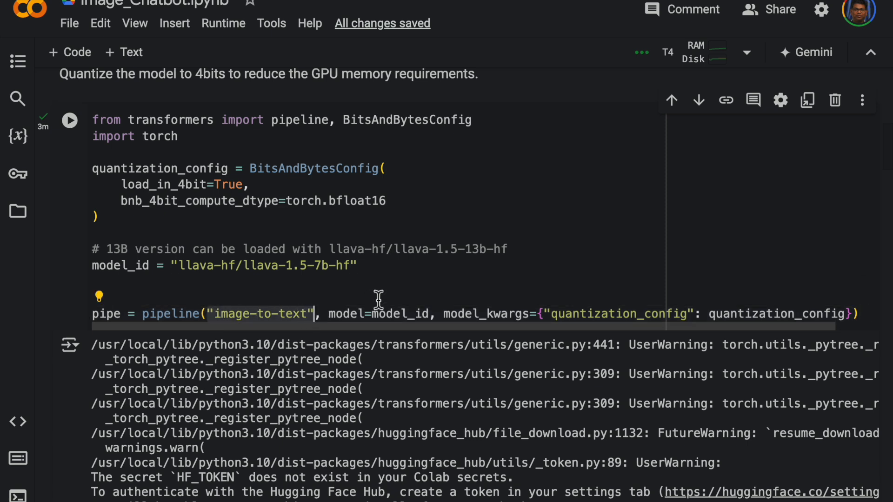
mouse_move(400, 286)
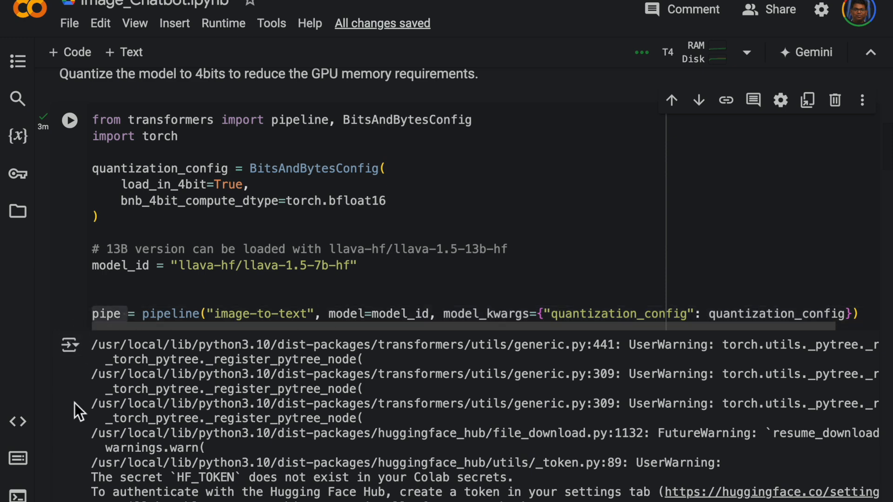
scroll("down", 3)
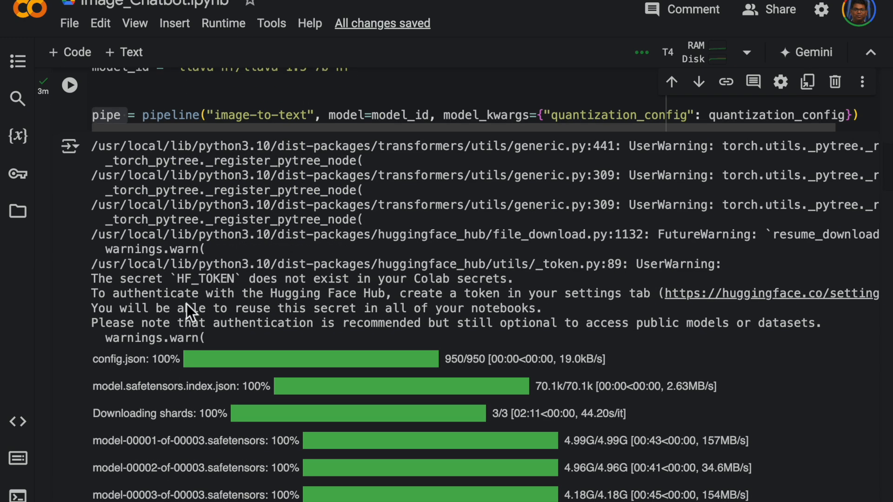
scroll("down", 3)
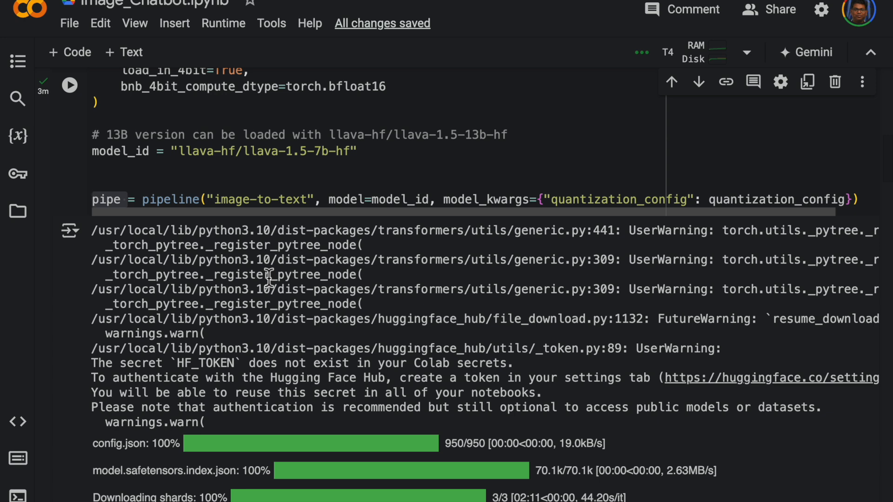
scroll("down", 3)
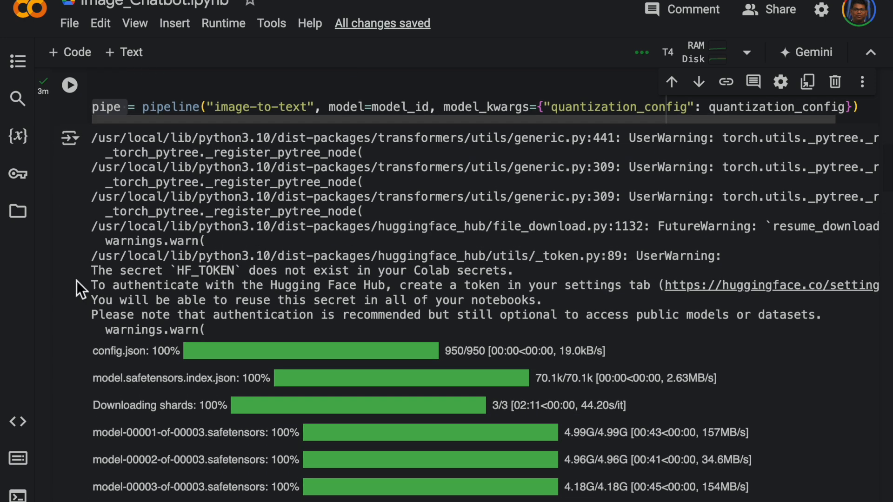
scroll("down", 3)
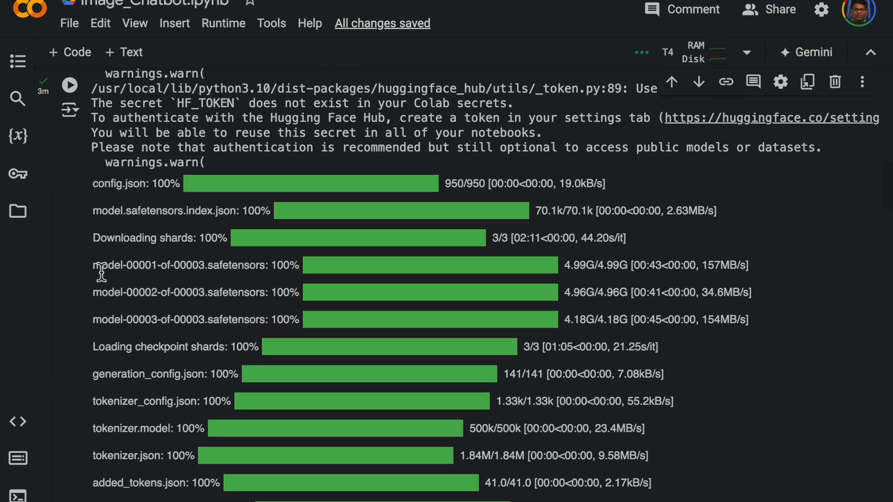
Highlight the three model shard download lines, then continue scrolling
left_click_drag(97, 264, 762, 319)
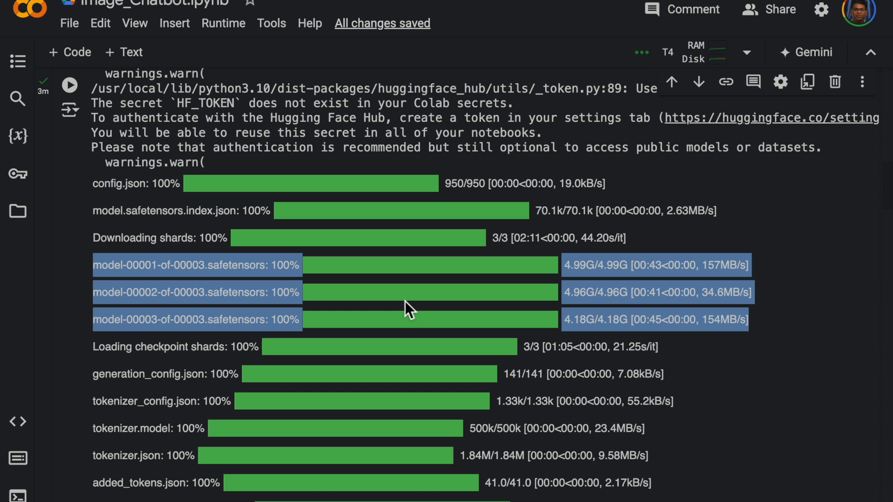
mouse_move(626, 305)
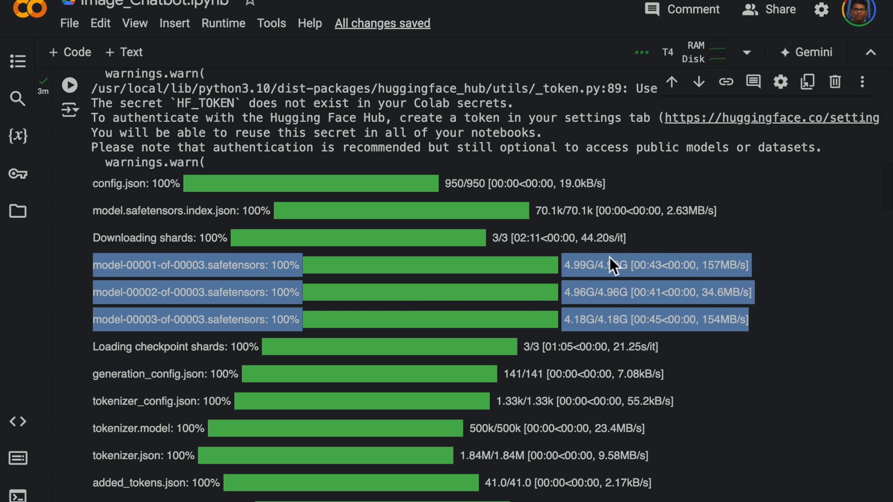
mouse_move(79, 285)
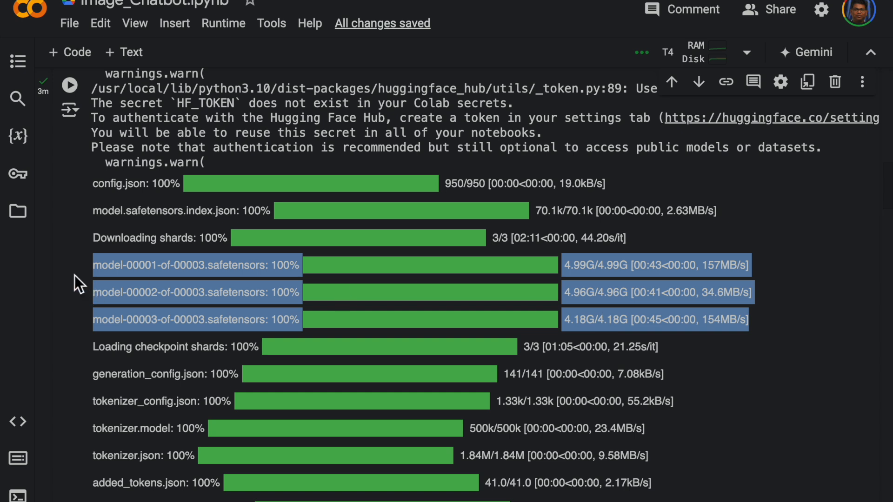
mouse_move(722, 287)
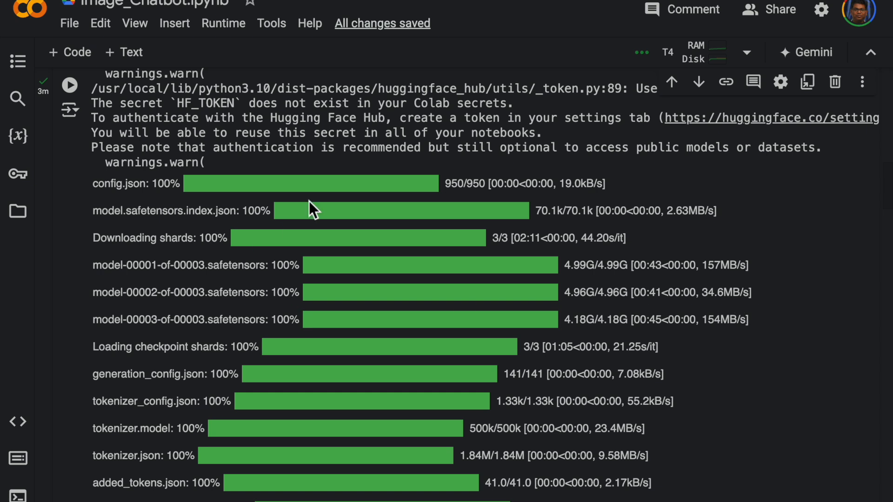
left_click_drag(310, 209, 672, 330)
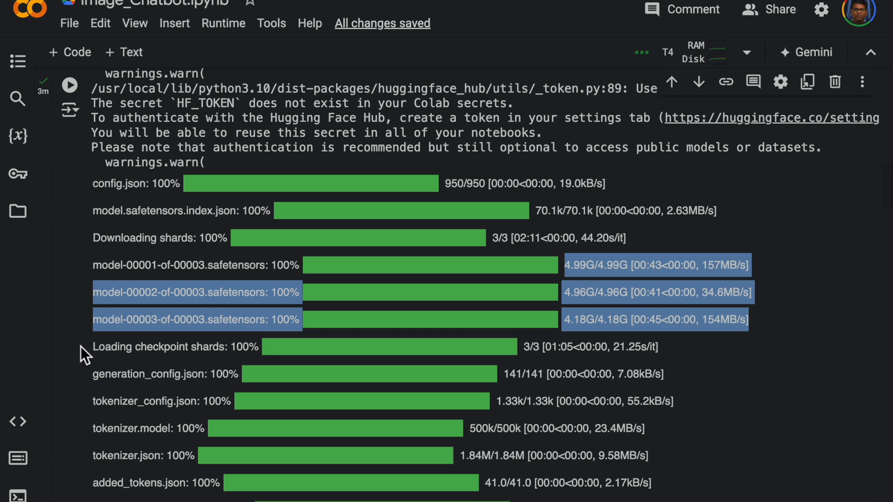
scroll("down", 3)
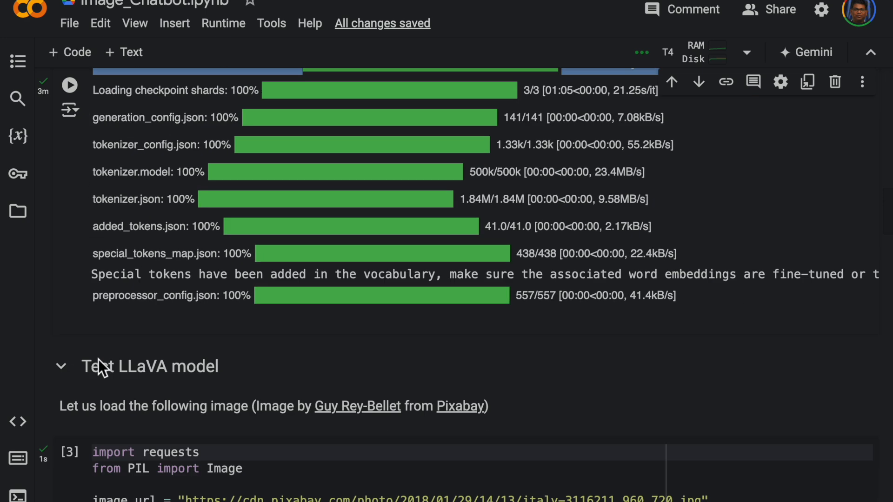
scroll("down", 3)
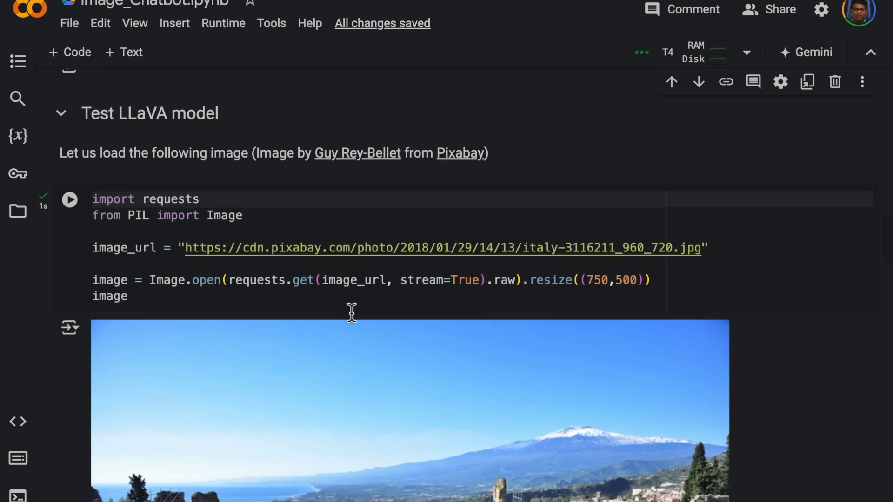
scroll("down", 3)
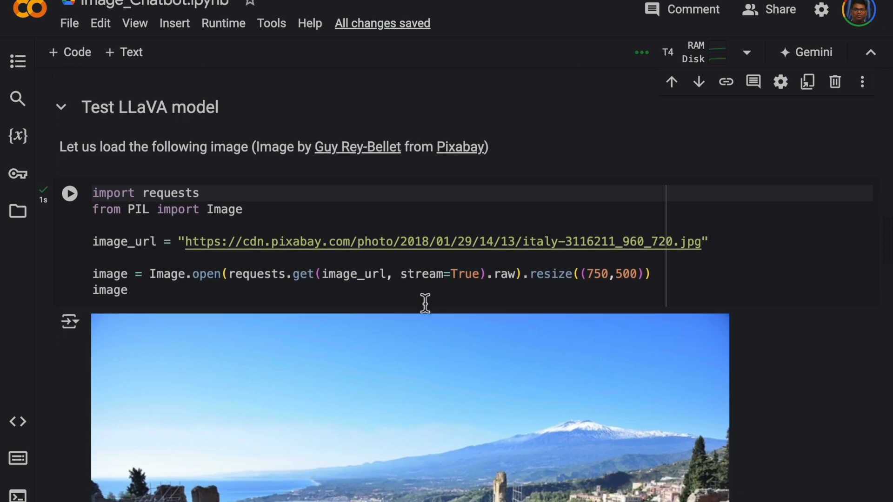
mouse_move(188, 241)
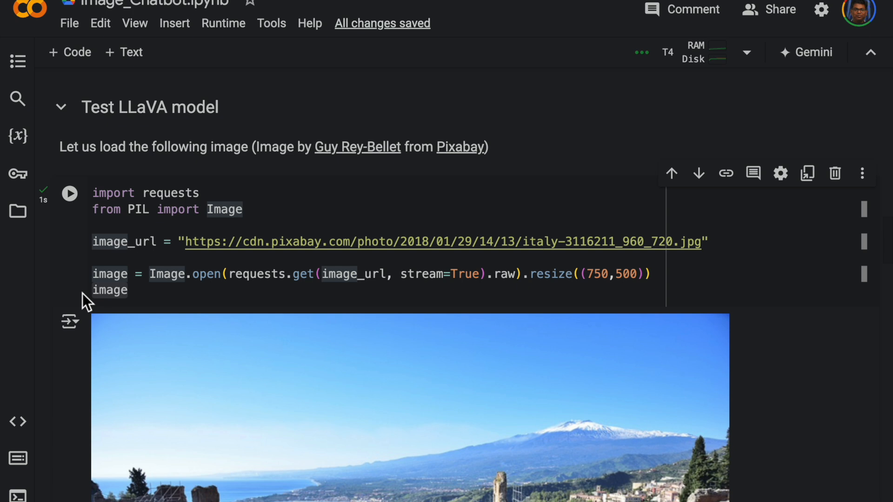
mouse_move(269, 292)
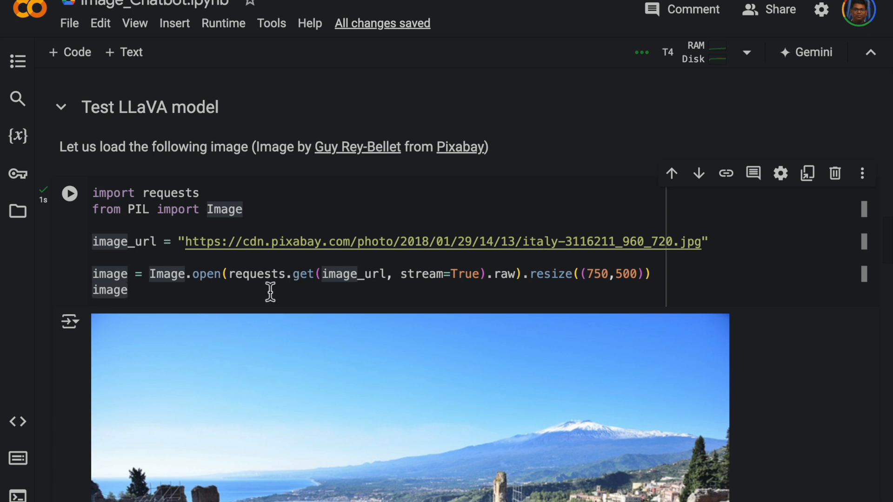
mouse_move(438, 239)
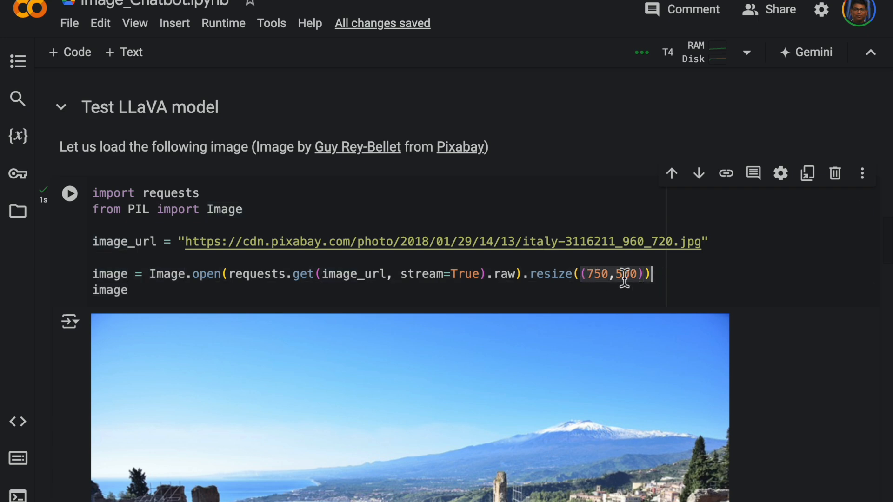
Scroll further down the notebook, selecting a line along the way
scroll("down", 3)
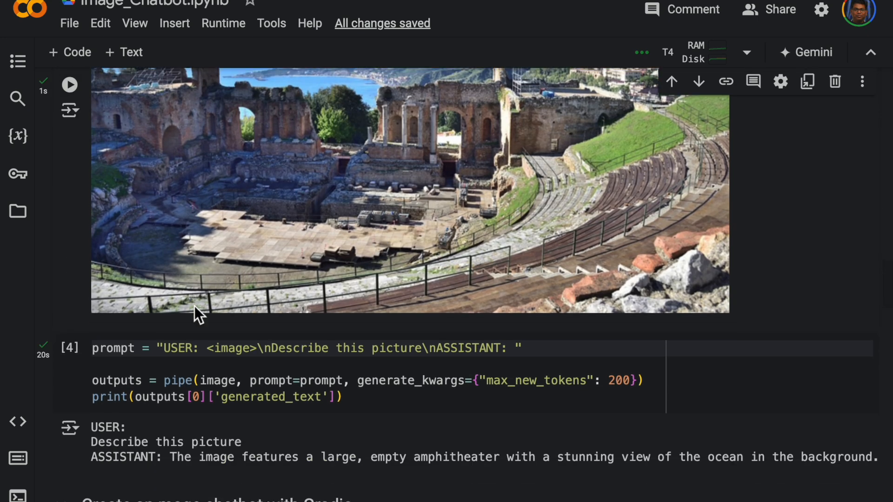
scroll("down", 3)
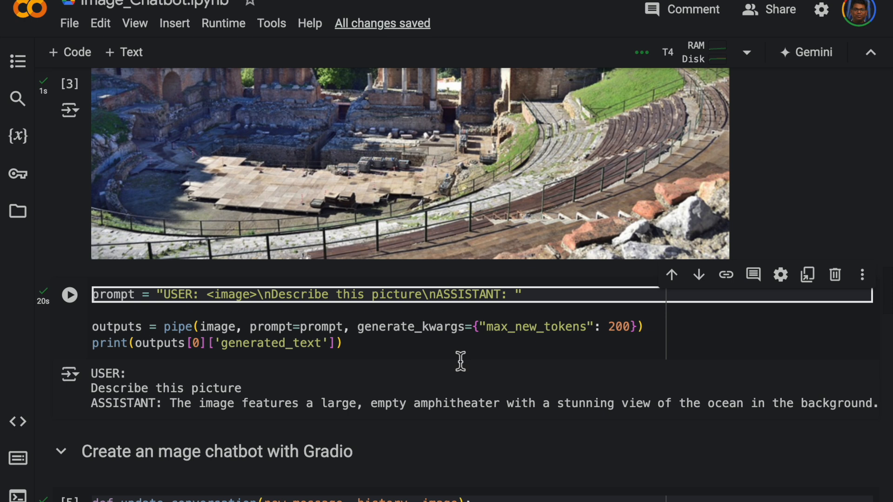
mouse_move(196, 316)
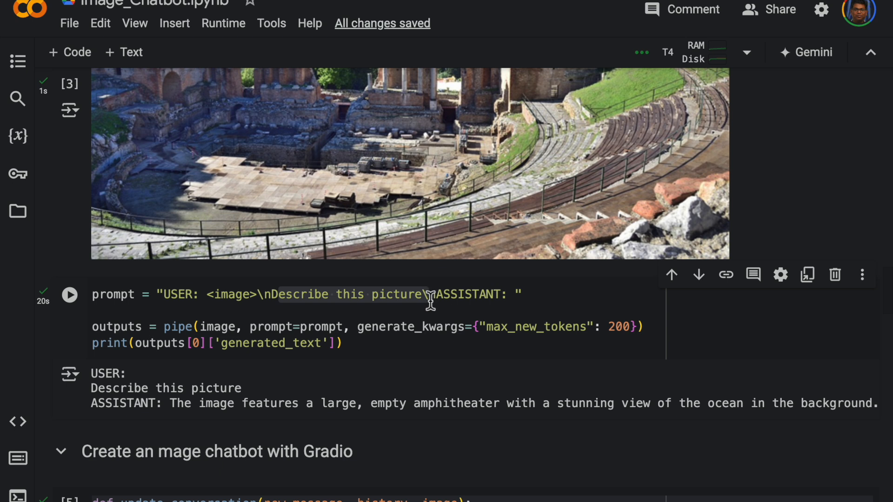
mouse_move(460, 319)
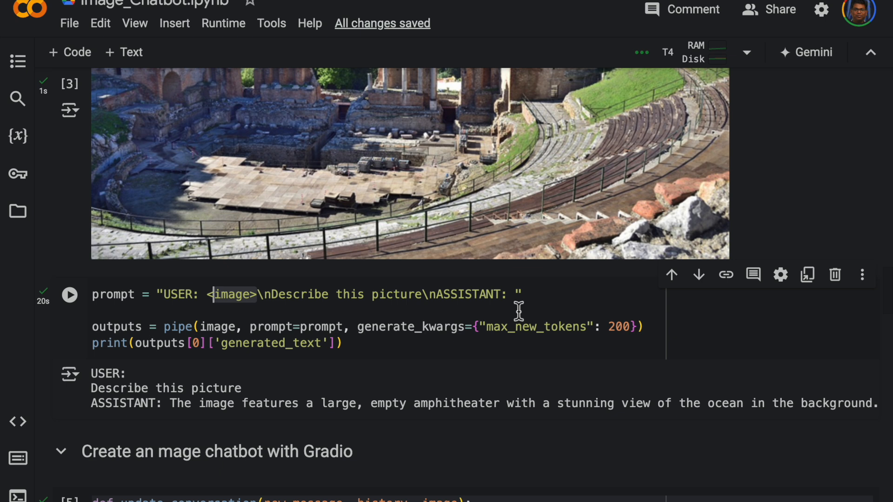
scroll("down", 3)
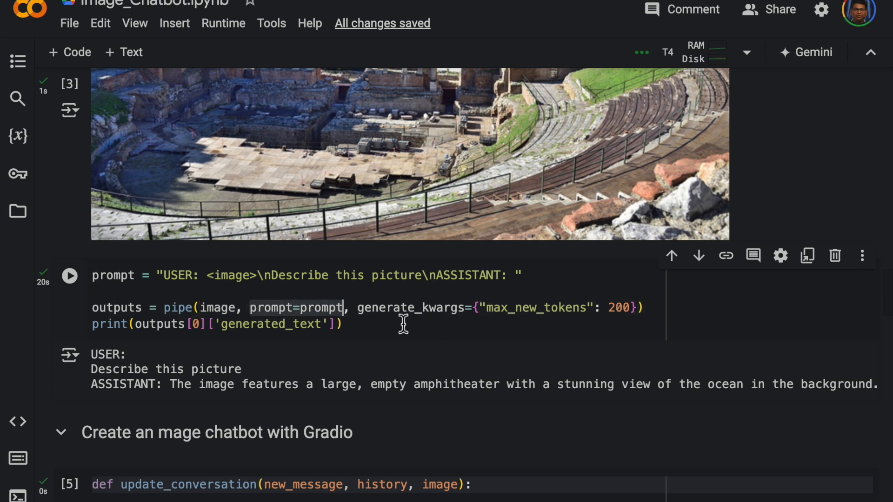
mouse_move(550, 336)
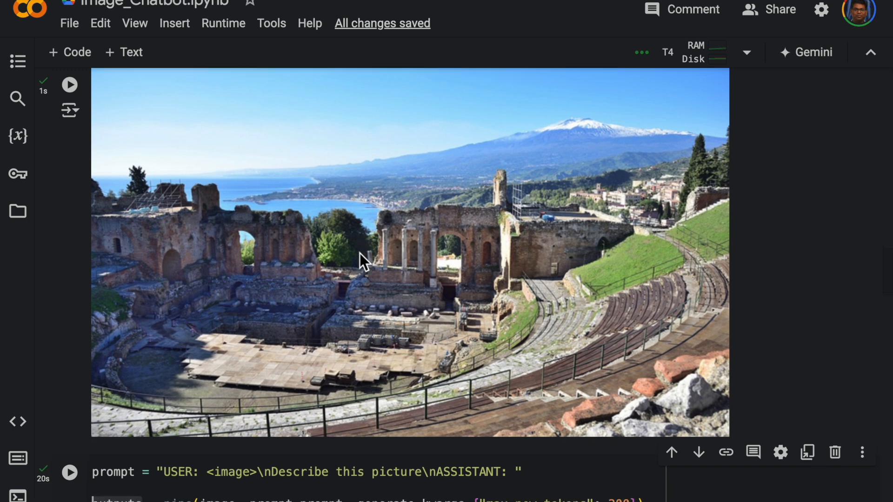
scroll("down", 3)
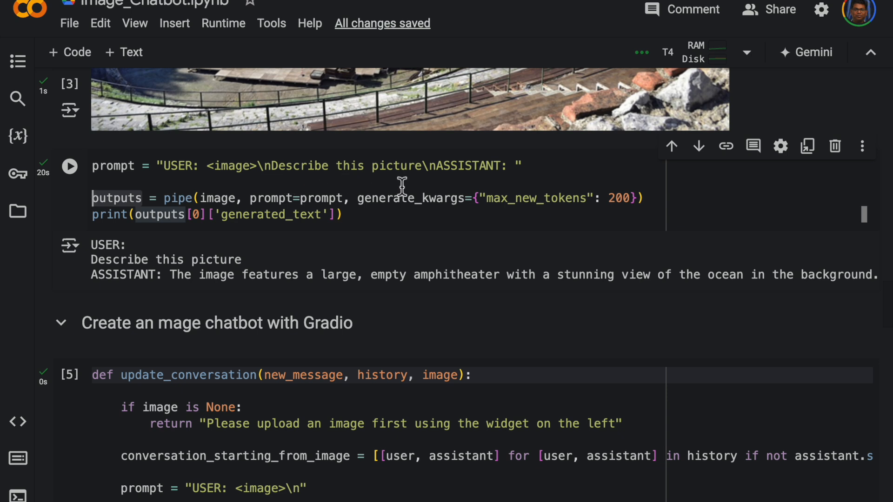
mouse_move(431, 190)
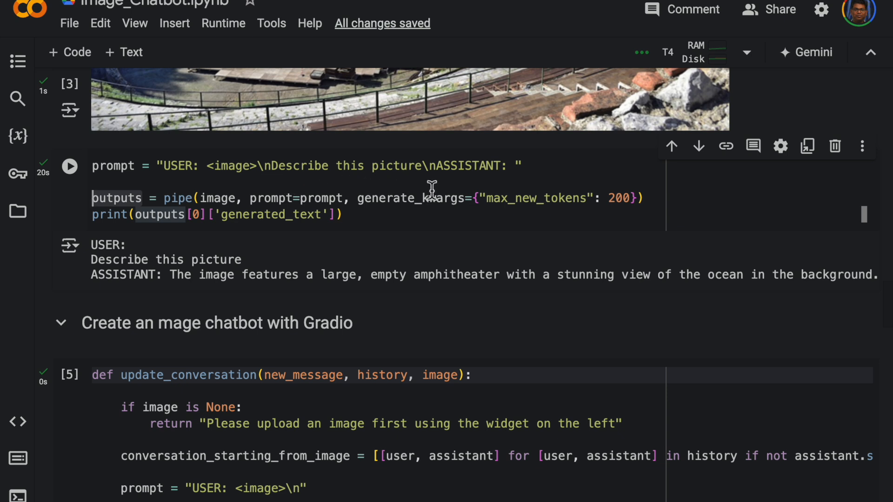
left_click_drag(169, 275, 359, 274)
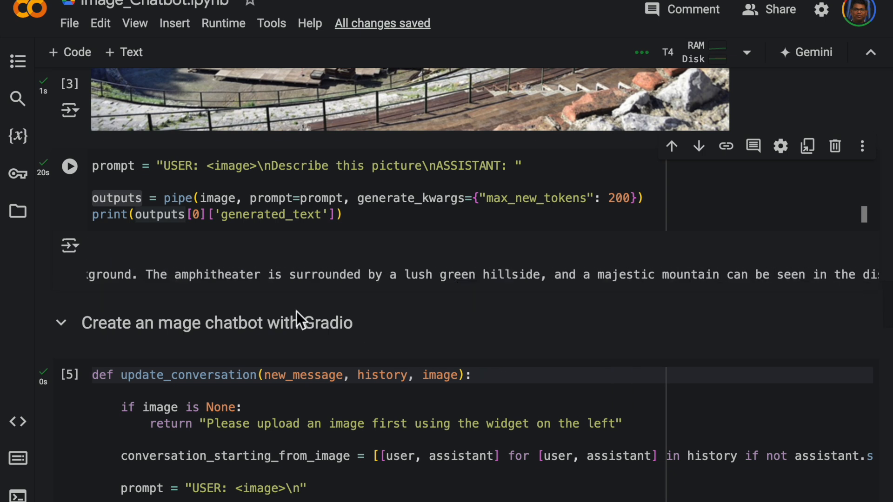
scroll("down", 3)
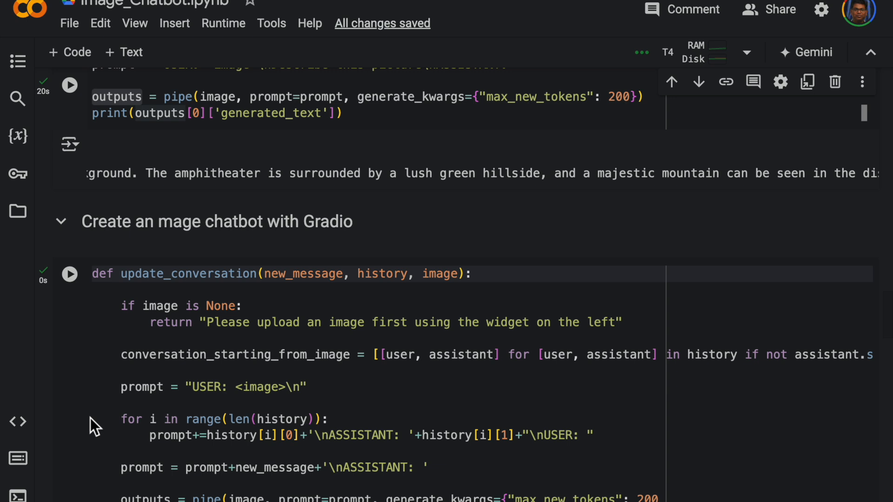
mouse_move(112, 368)
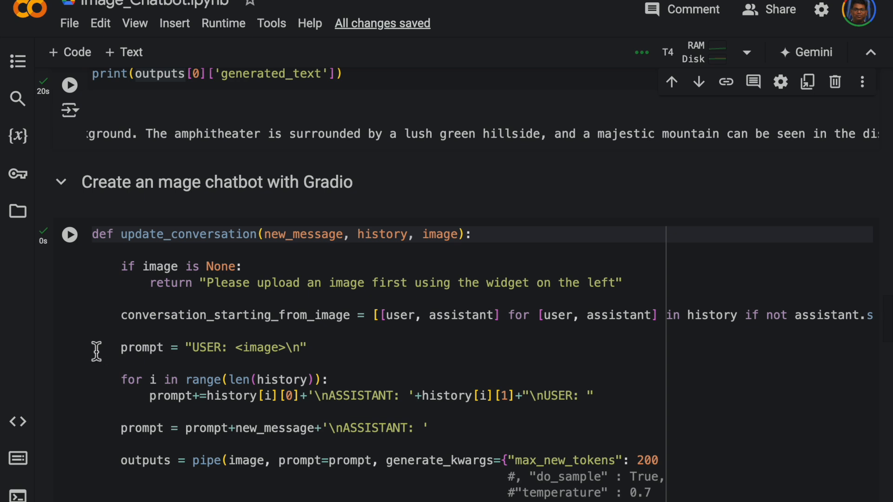
scroll("down", 3)
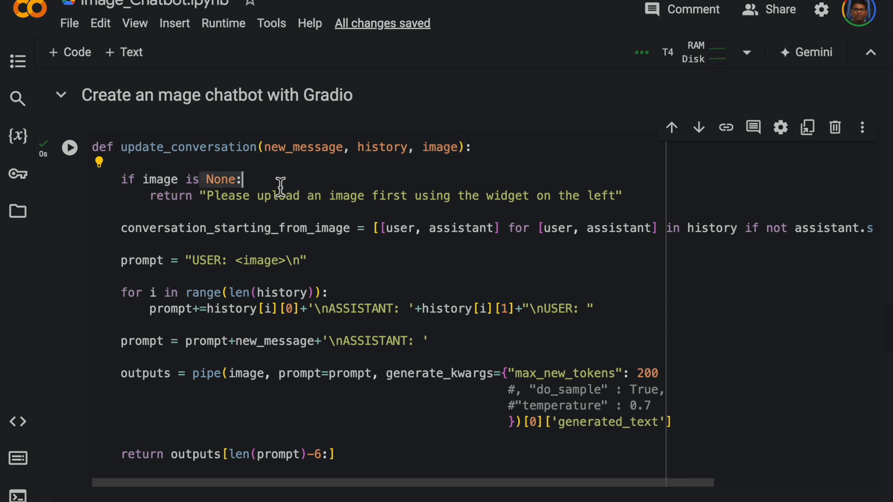
mouse_move(447, 205)
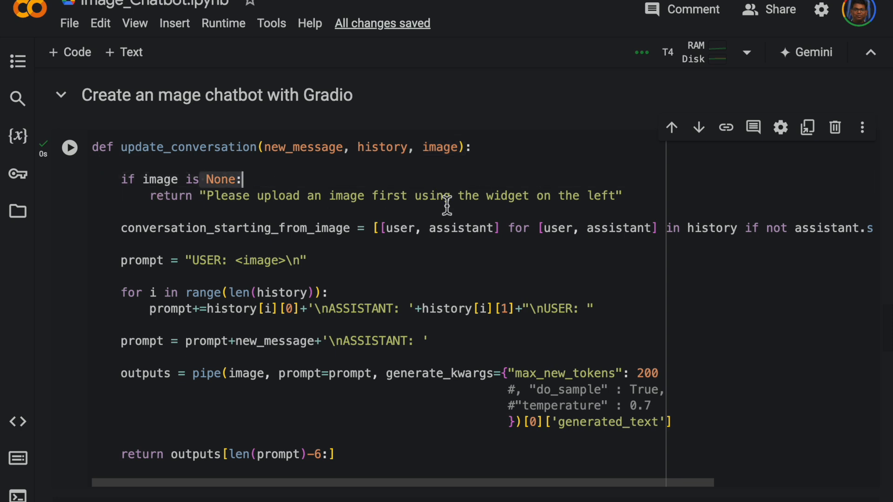
Keep scrolling through the later notebook cells
scroll("down", 3)
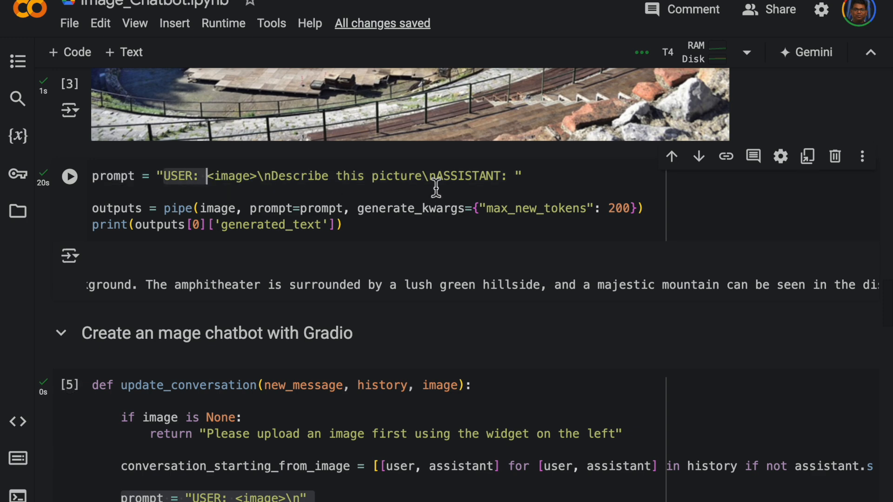
scroll("down", 3)
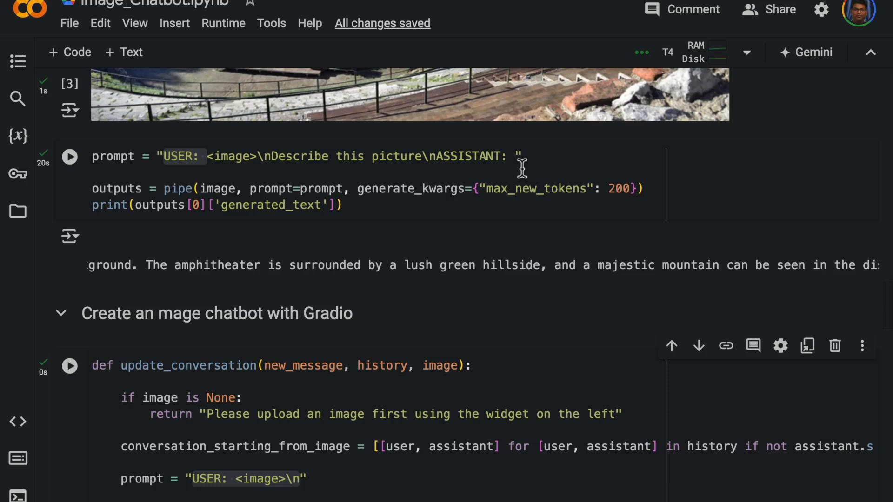
mouse_move(302, 167)
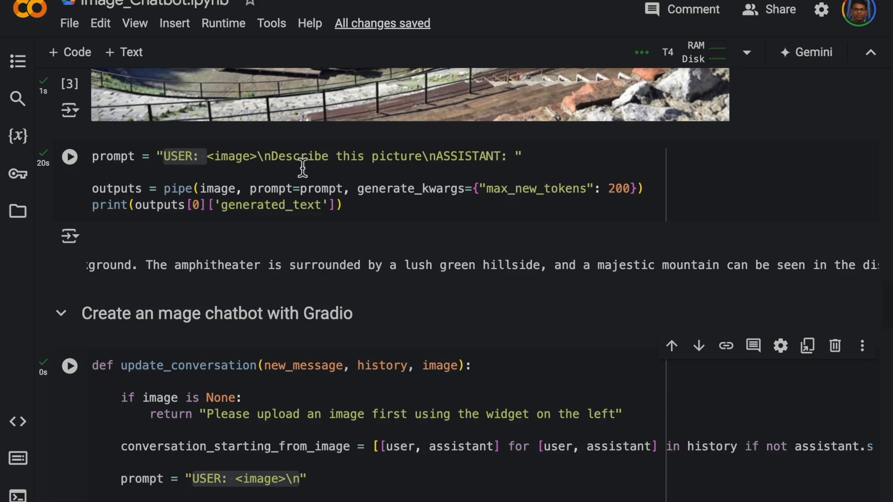
mouse_move(481, 177)
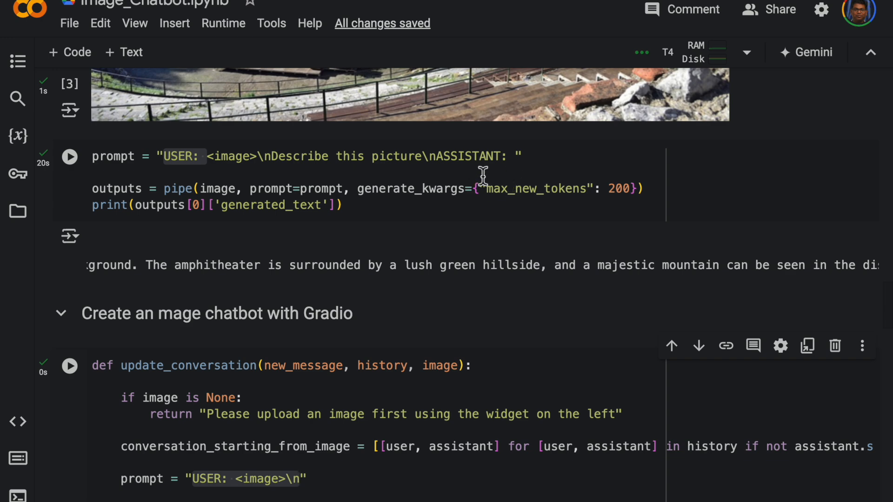
scroll("down", 3)
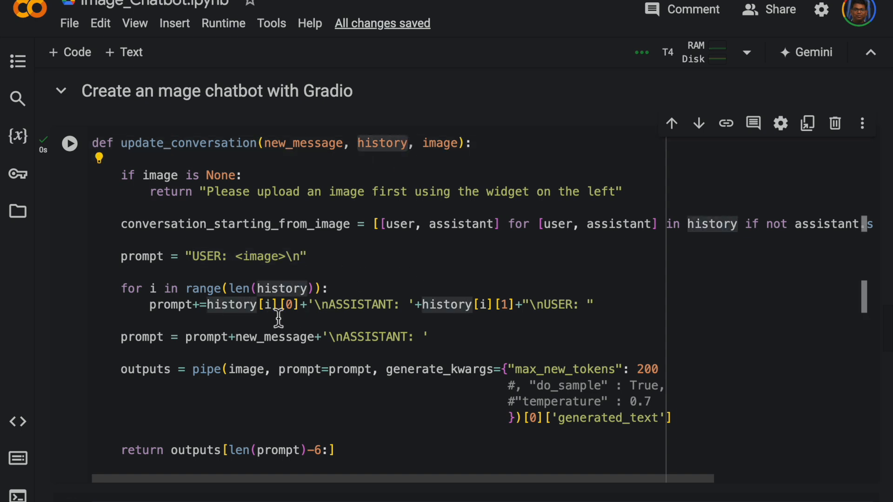
mouse_move(300, 316)
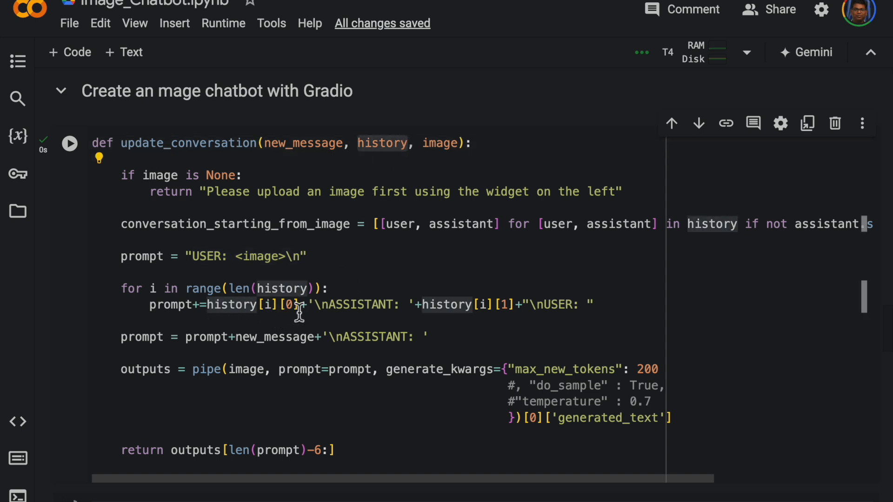
mouse_move(353, 205)
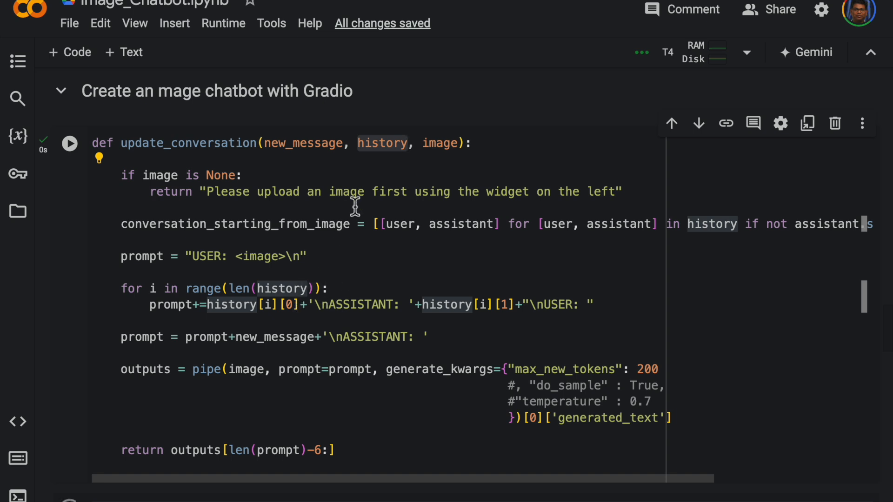
mouse_move(487, 316)
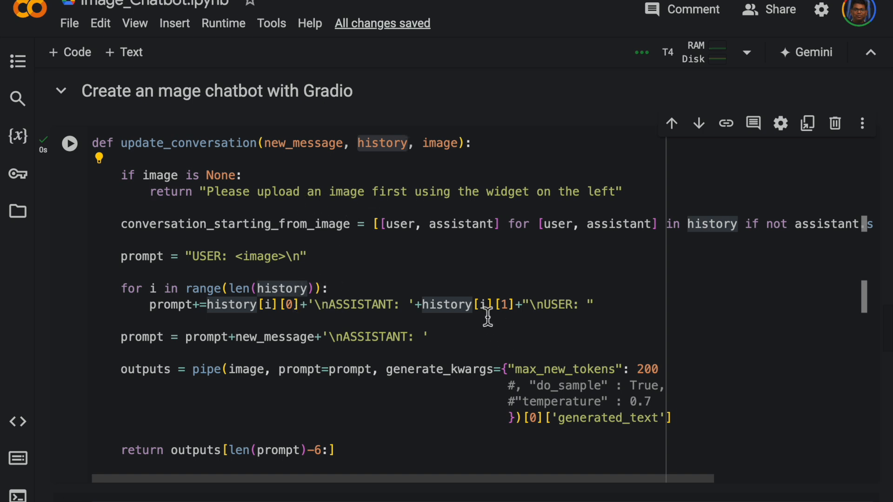
mouse_move(515, 314)
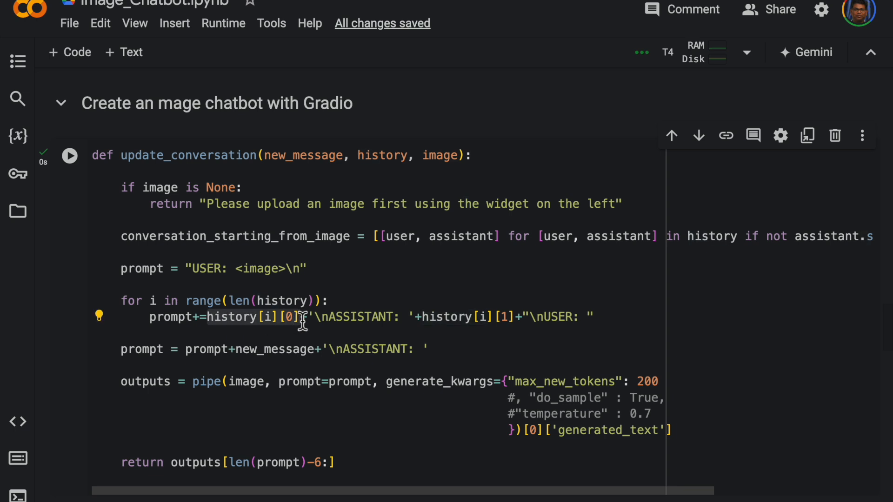
mouse_move(424, 322)
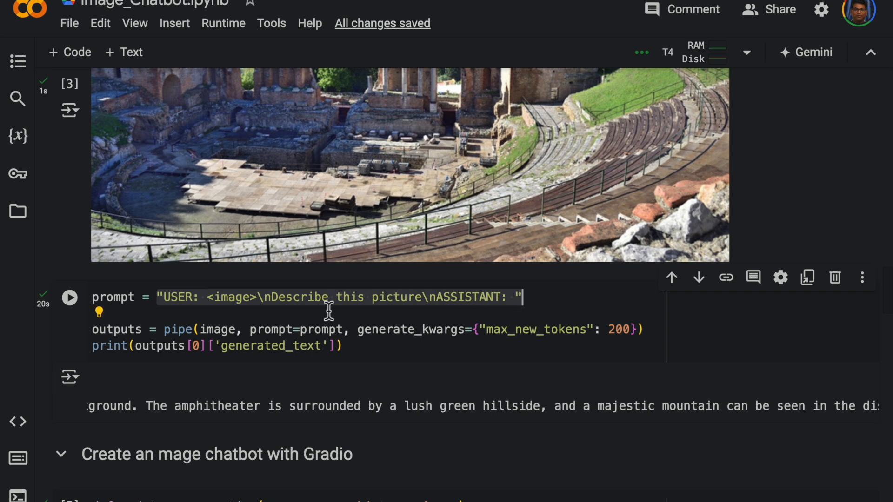
mouse_move(149, 299)
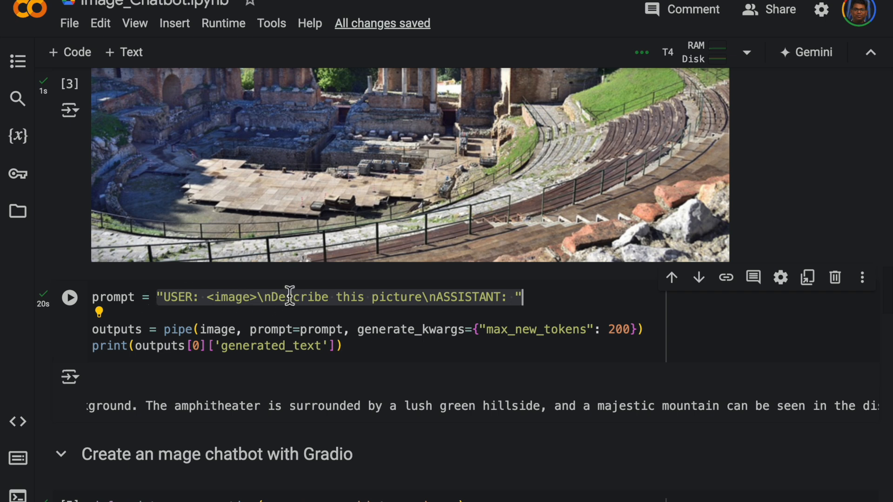
mouse_move(299, 324)
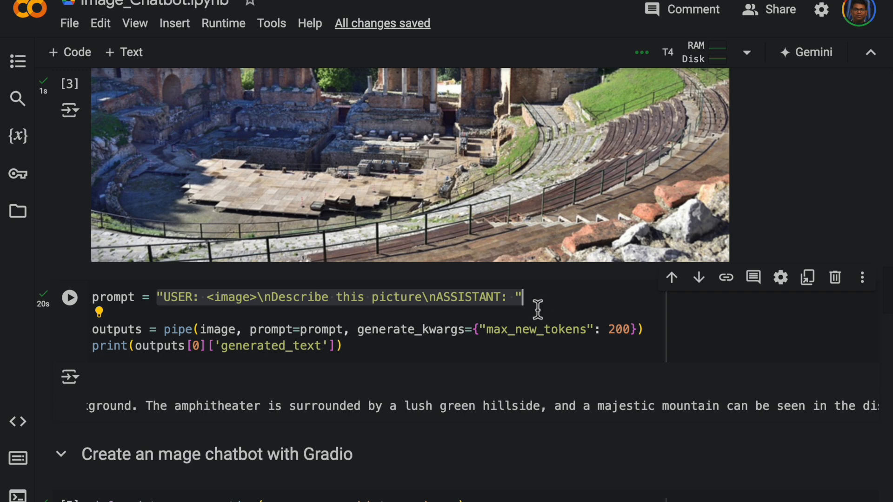
scroll("down", 3)
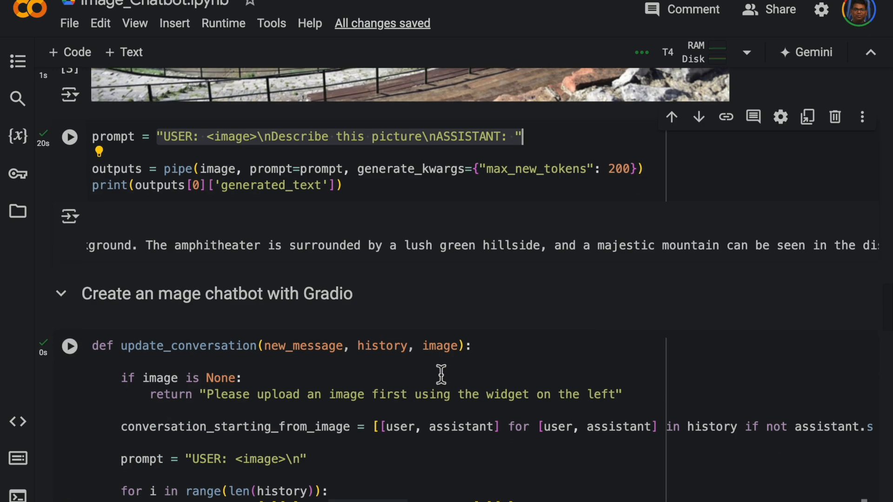
scroll("down", 3)
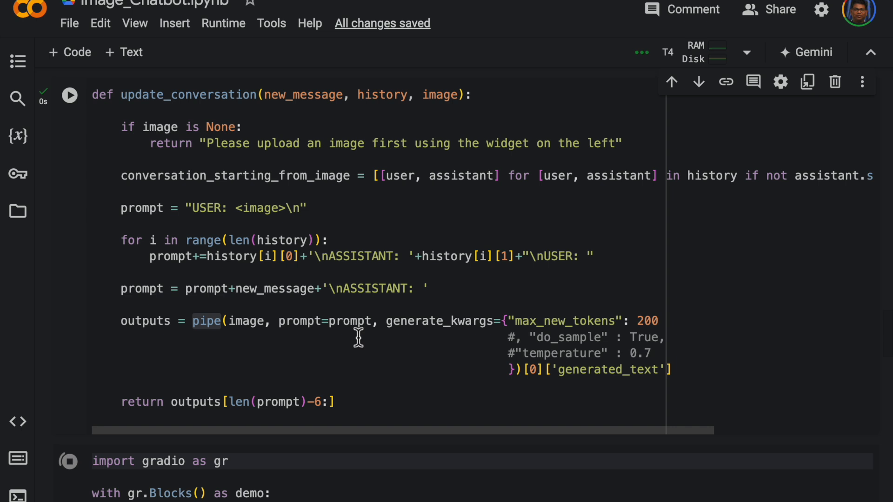
mouse_move(479, 340)
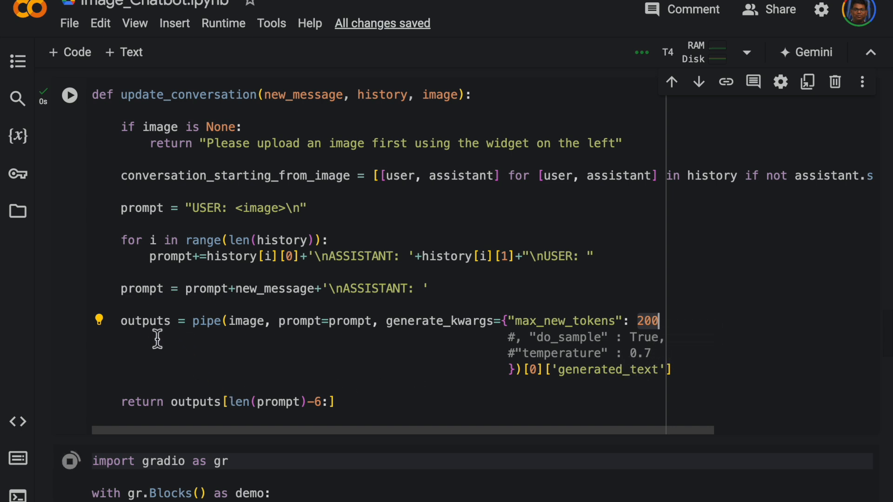
scroll("down", 3)
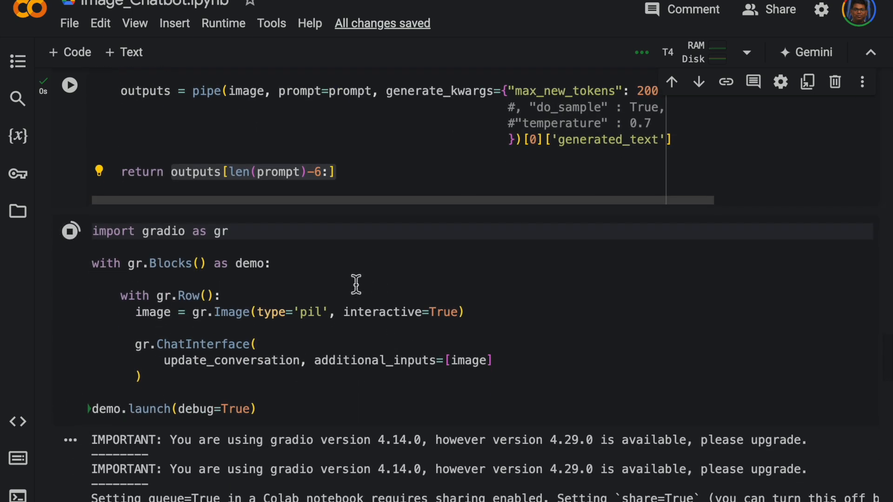
left_click(71, 231)
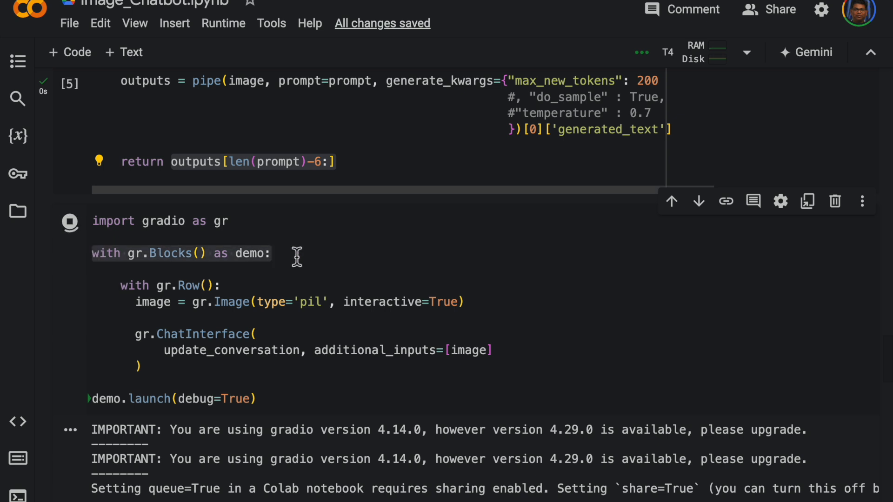
Mark the lines that build the prompt and scroll to the Gradio interface
scroll("down", 3)
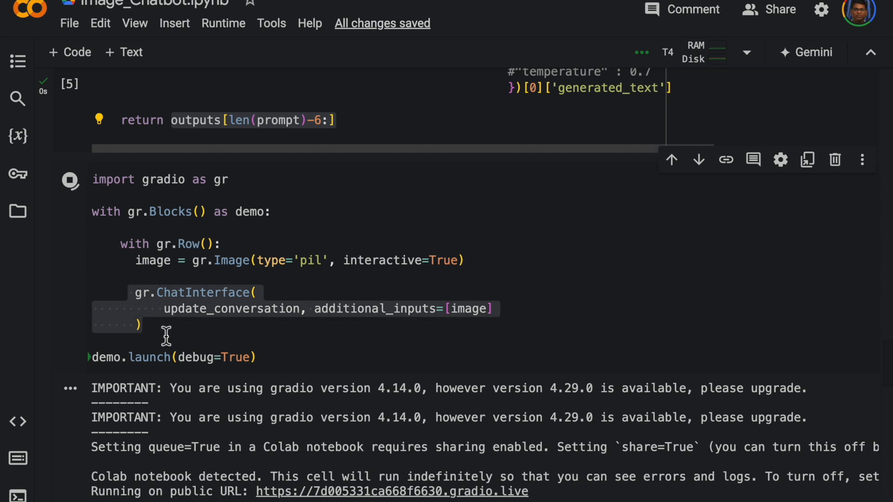
mouse_move(359, 212)
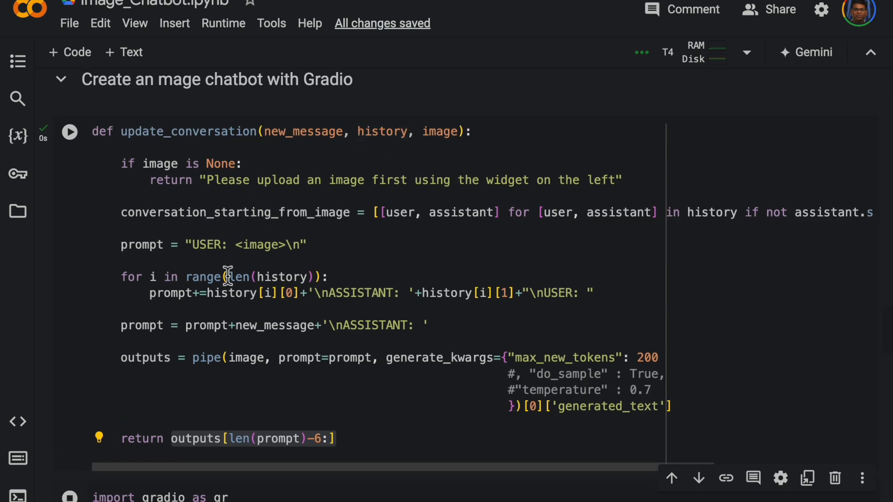
mouse_move(125, 250)
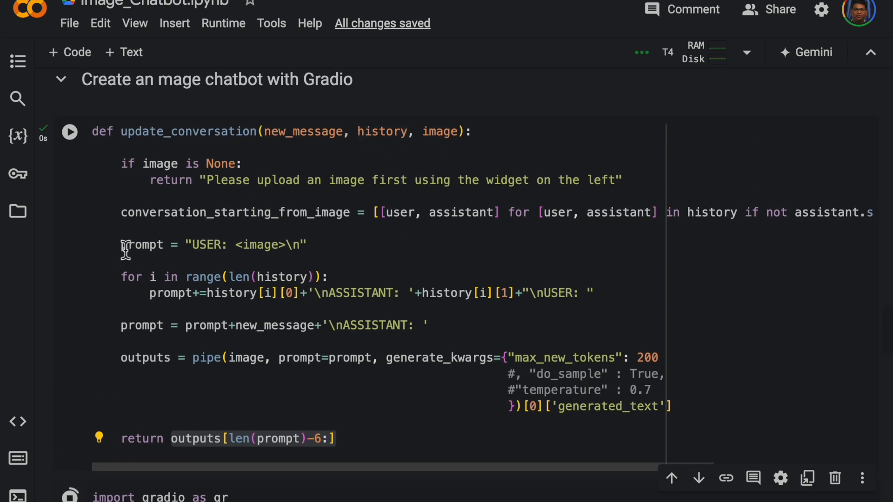
left_click_drag(121, 244, 428, 325)
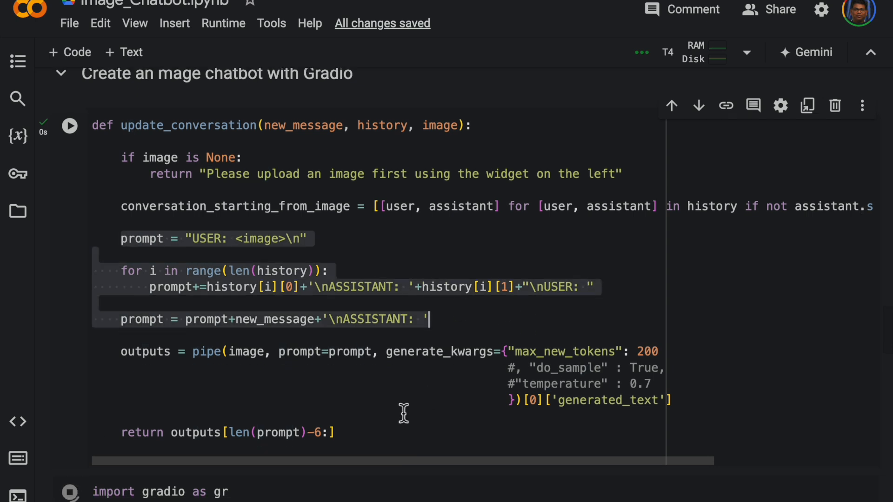
scroll("down", 3)
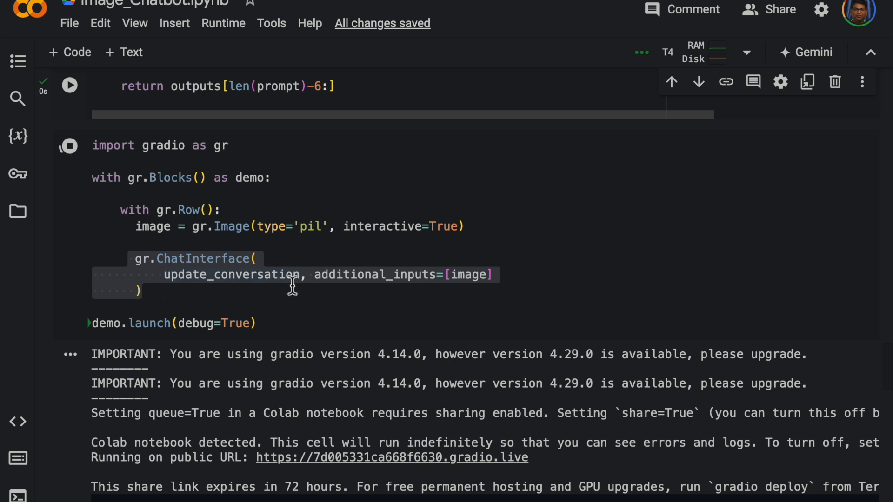
mouse_move(484, 291)
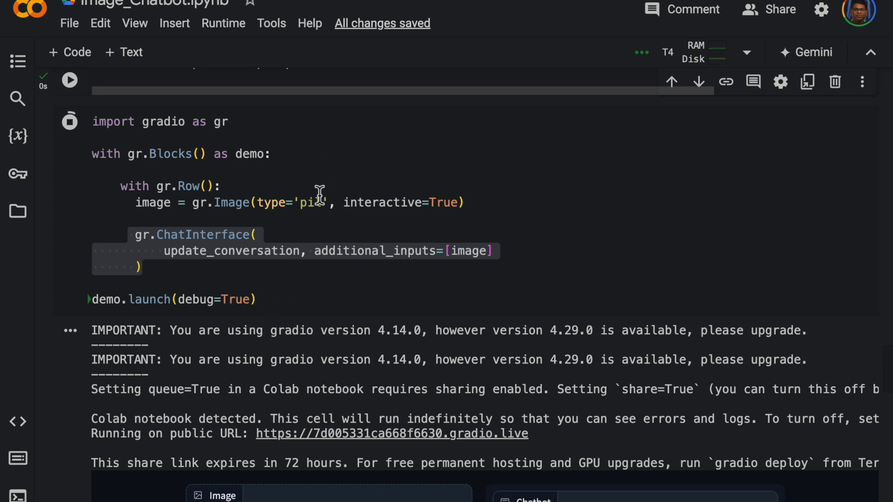
scroll("down", 3)
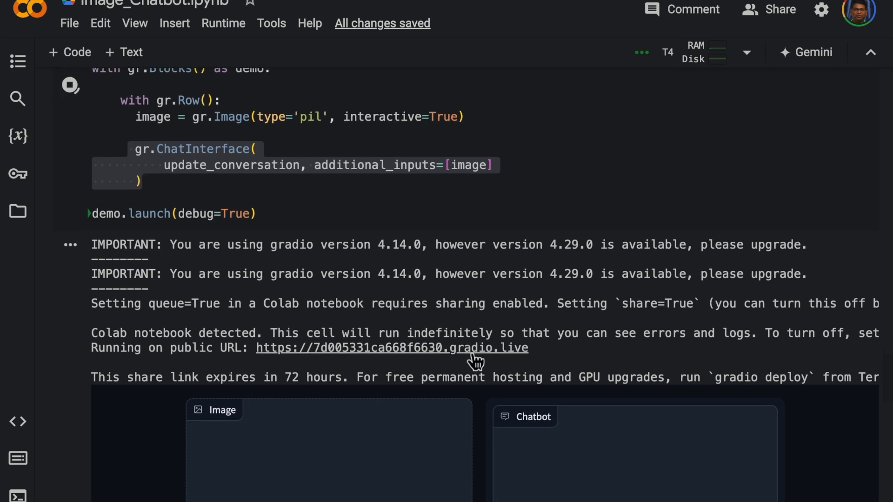
mouse_move(529, 367)
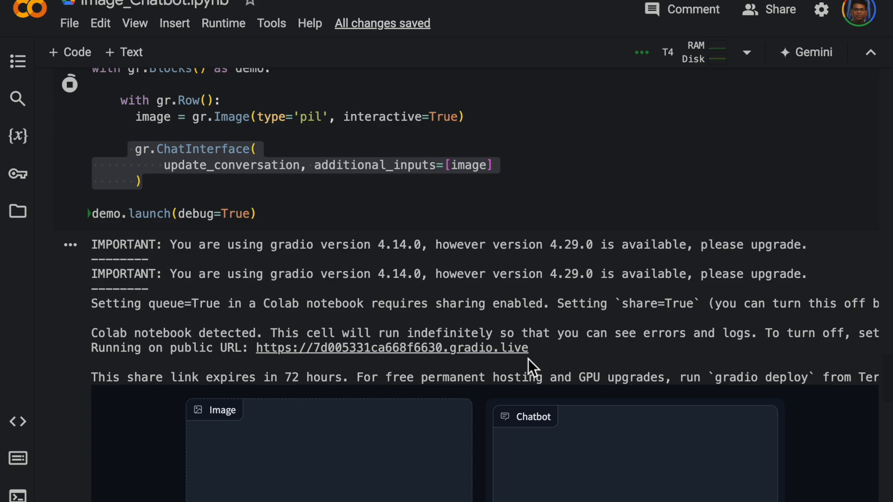
scroll("down", 3)
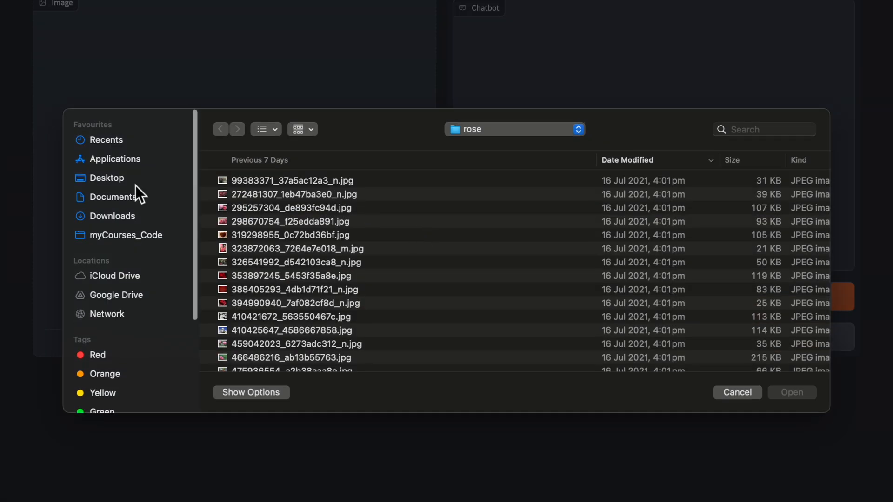
mouse_move(325, 204)
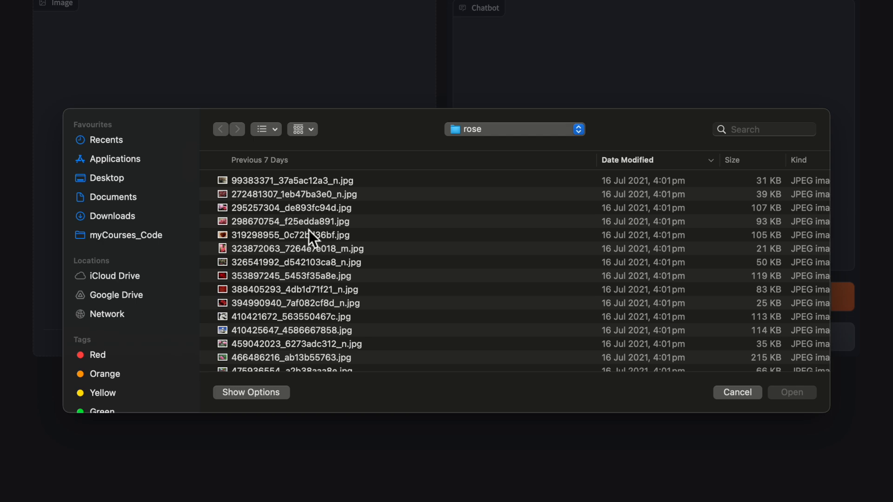
mouse_move(276, 230)
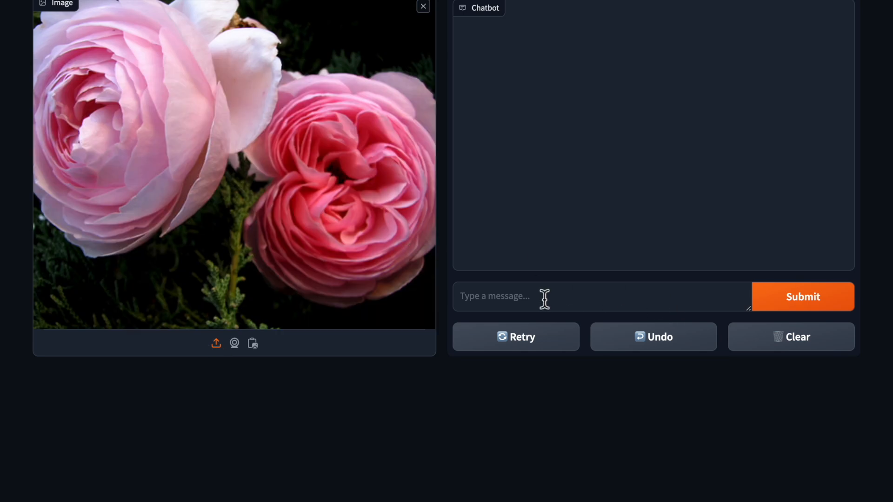
Ask the chatbot 'How many flowers are there?' about the uploaded rose photo
type("How man")
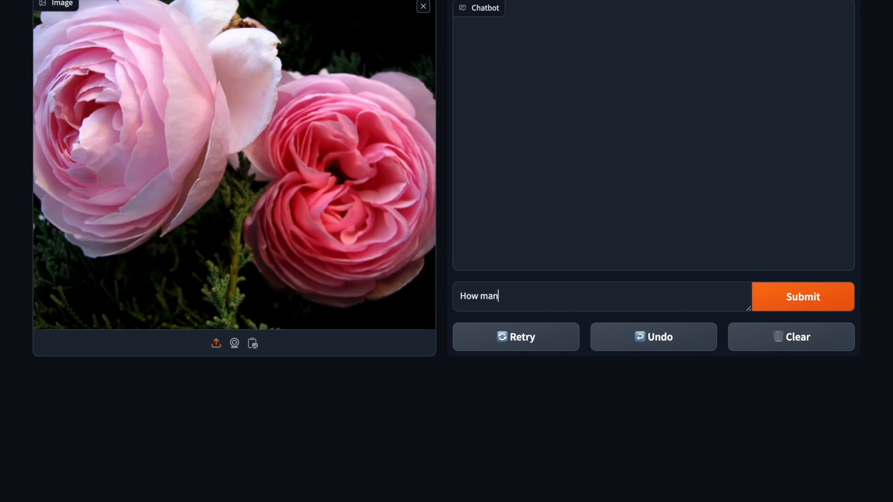
type("y flowe")
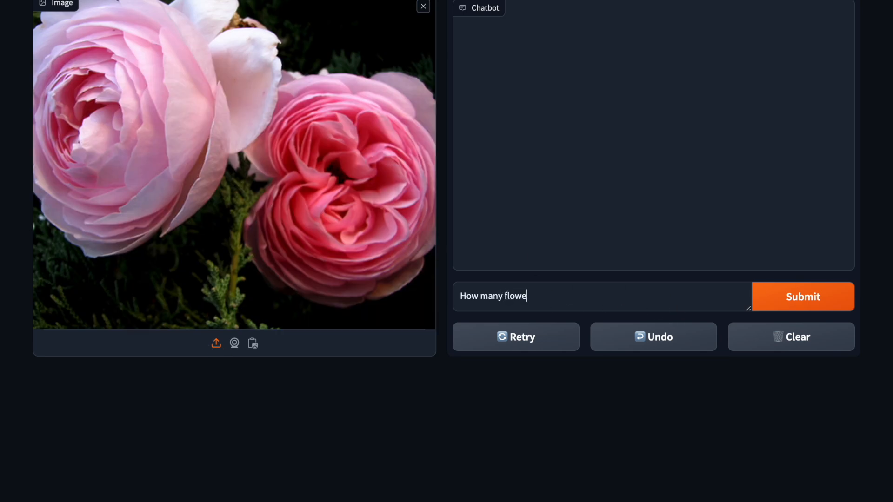
type("rs are ther")
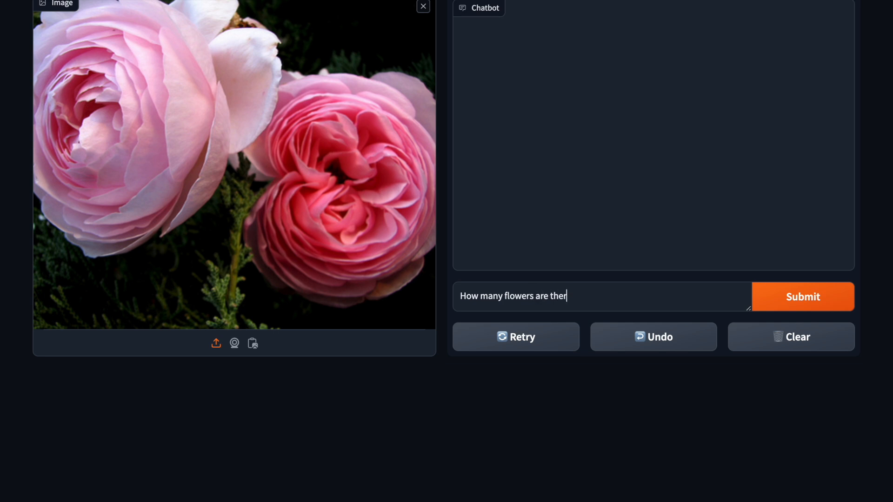
left_click(802, 296)
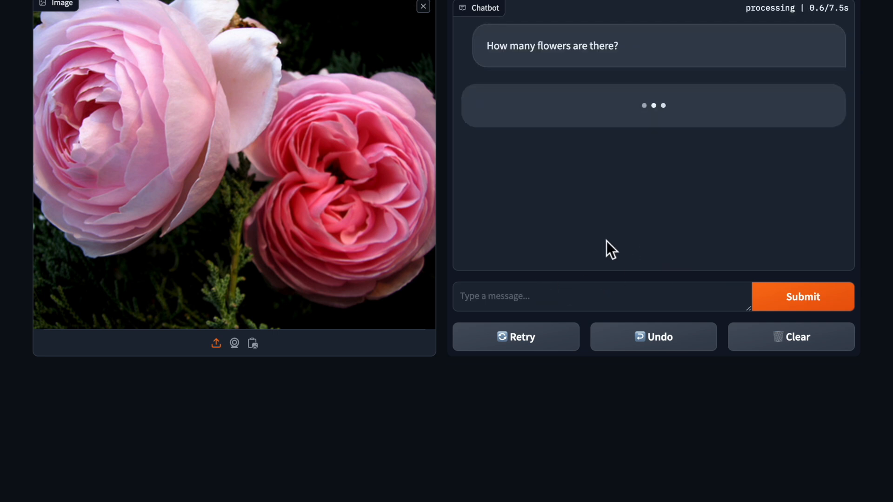
mouse_move(319, 154)
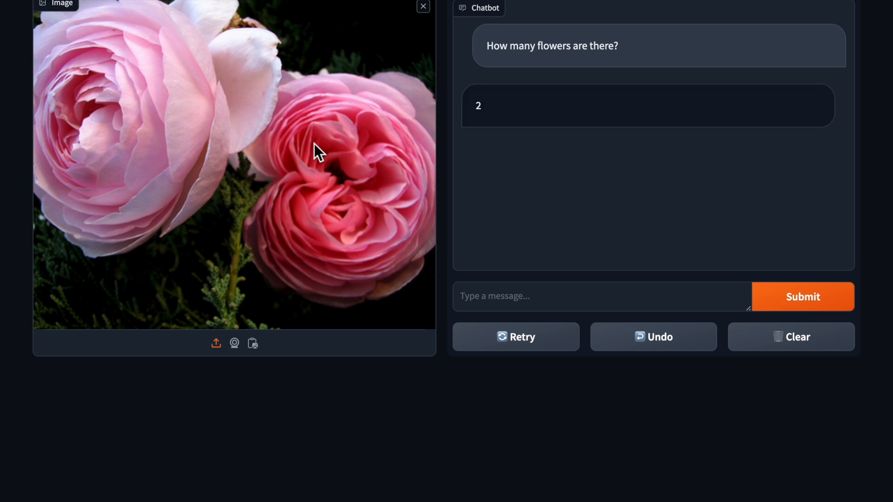
mouse_move(207, 178)
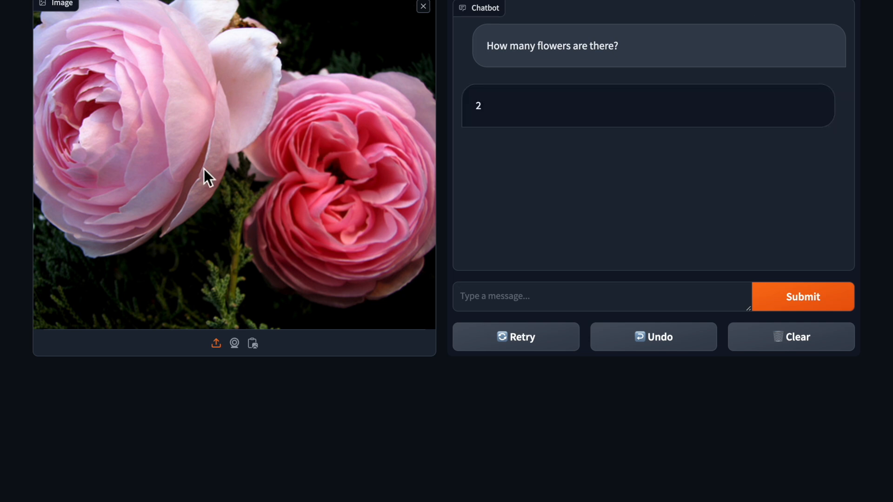
mouse_move(469, 78)
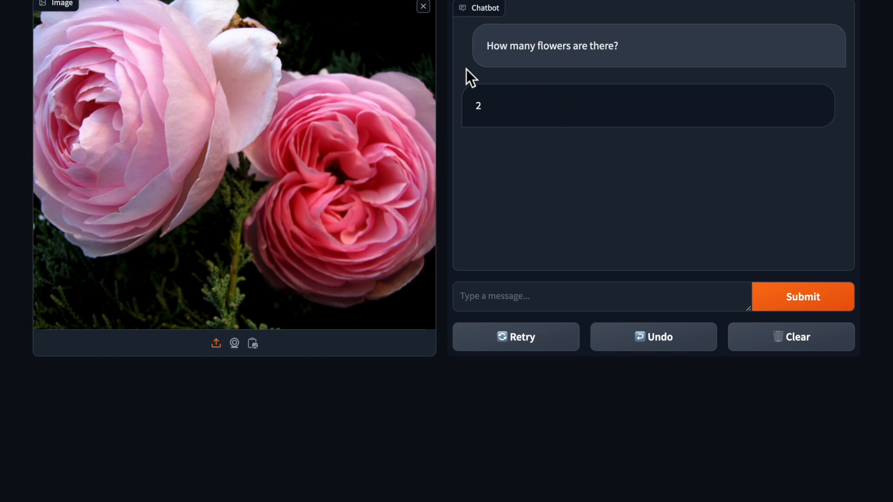
mouse_move(500, 108)
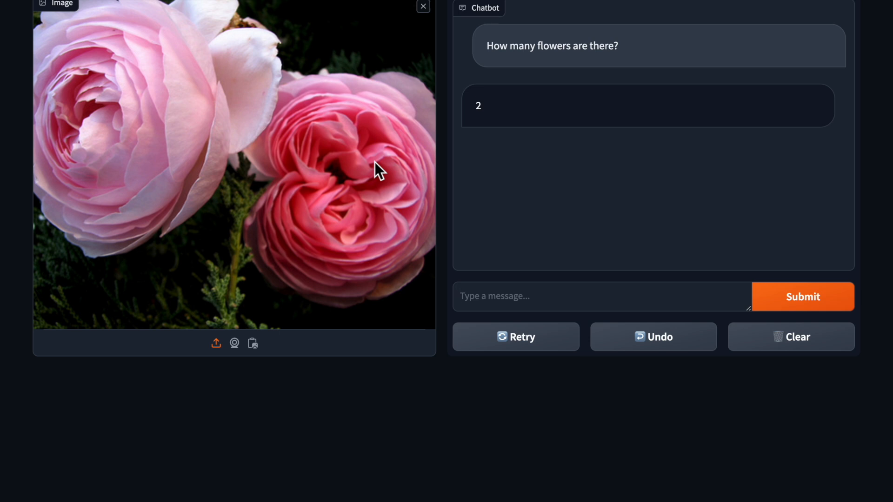
mouse_move(493, 120)
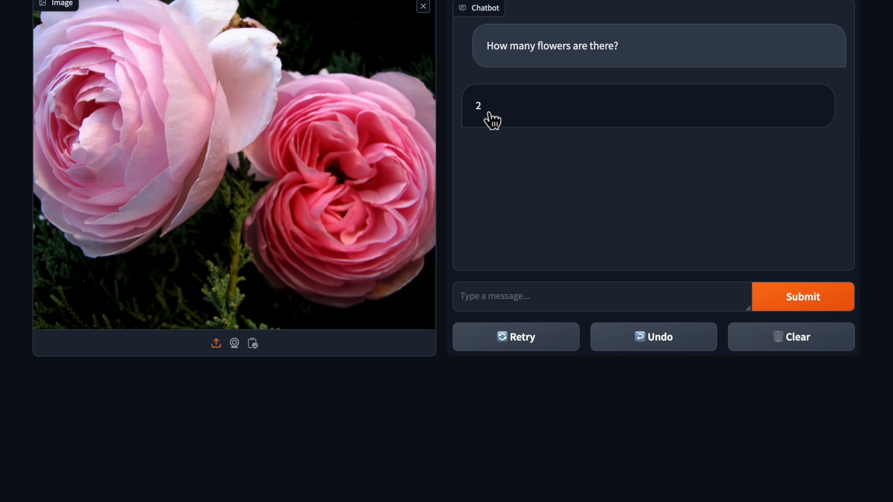
mouse_move(405, 381)
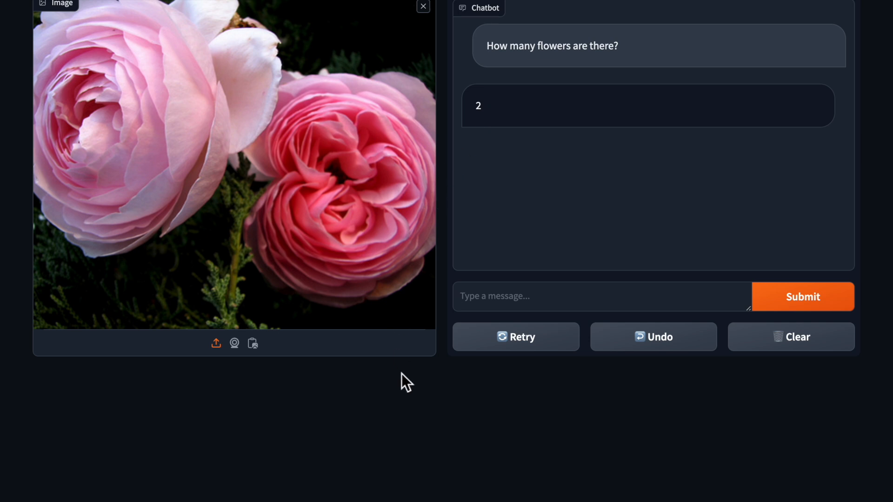